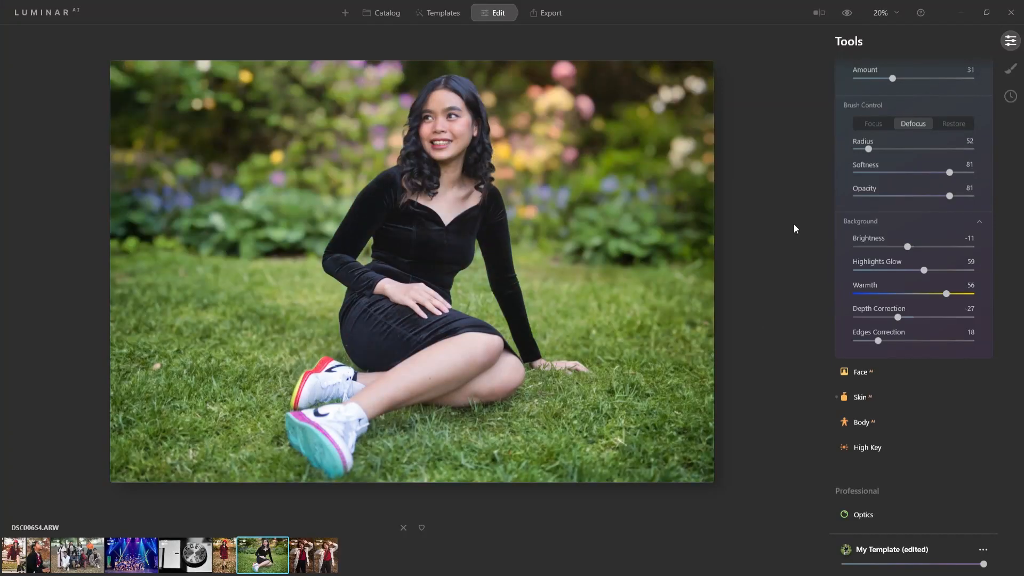
- Finish the prior texture/sky adjustment and scroll the Tools panel to the Portrait group
left_click(846, 13)
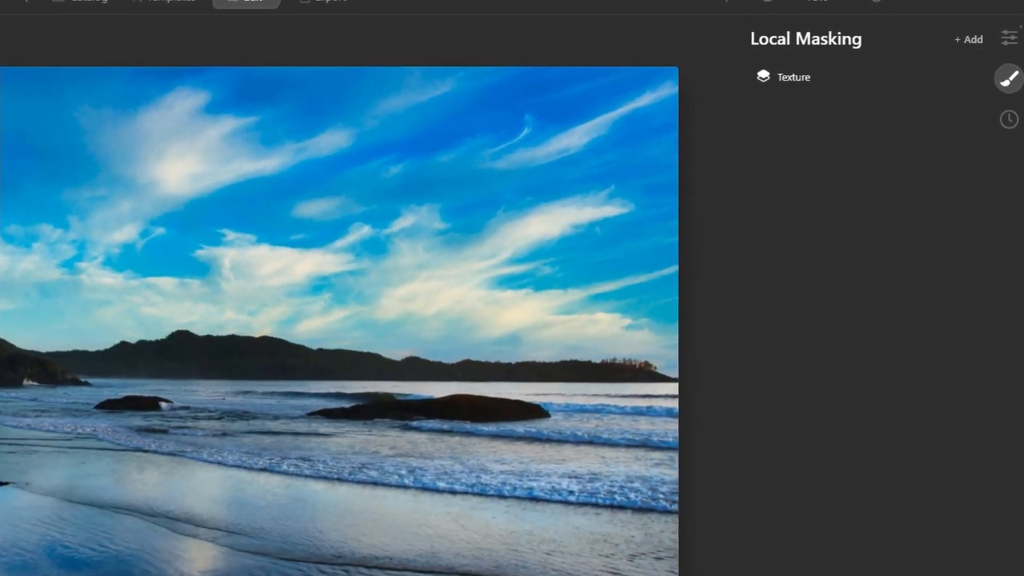
left_click(794, 77)
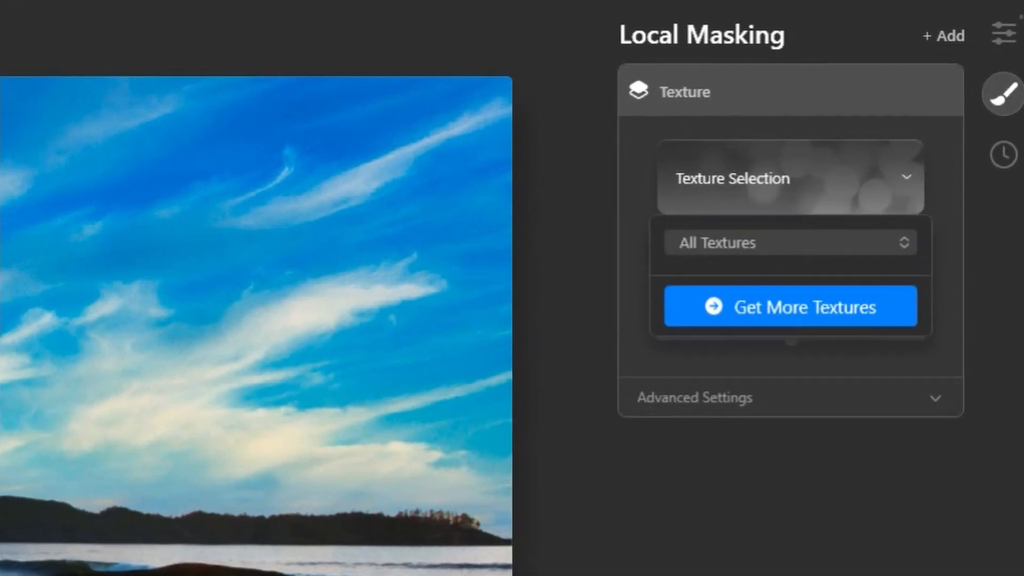
left_click(788, 242)
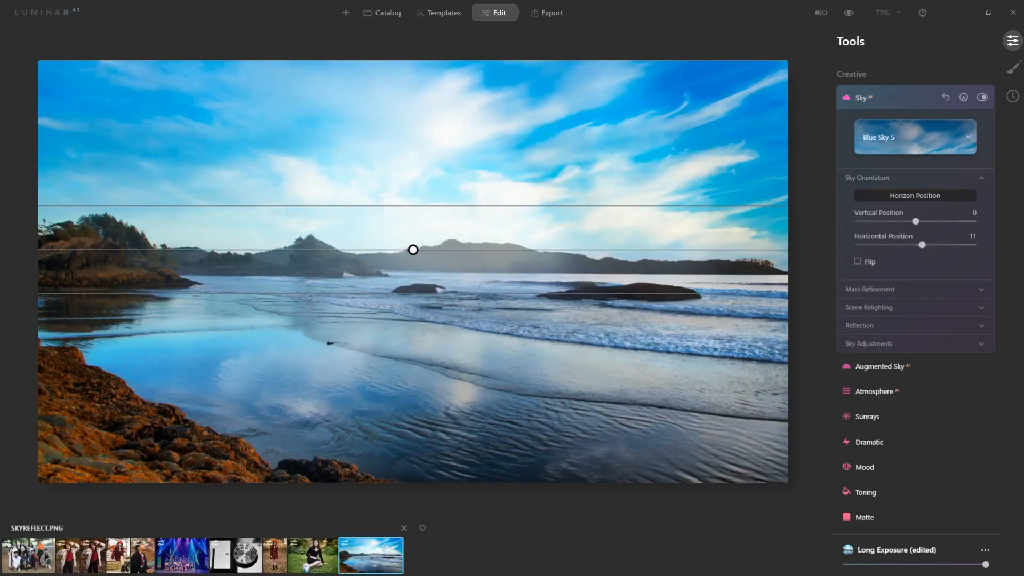
left_click_drag(413, 250, 413, 244)
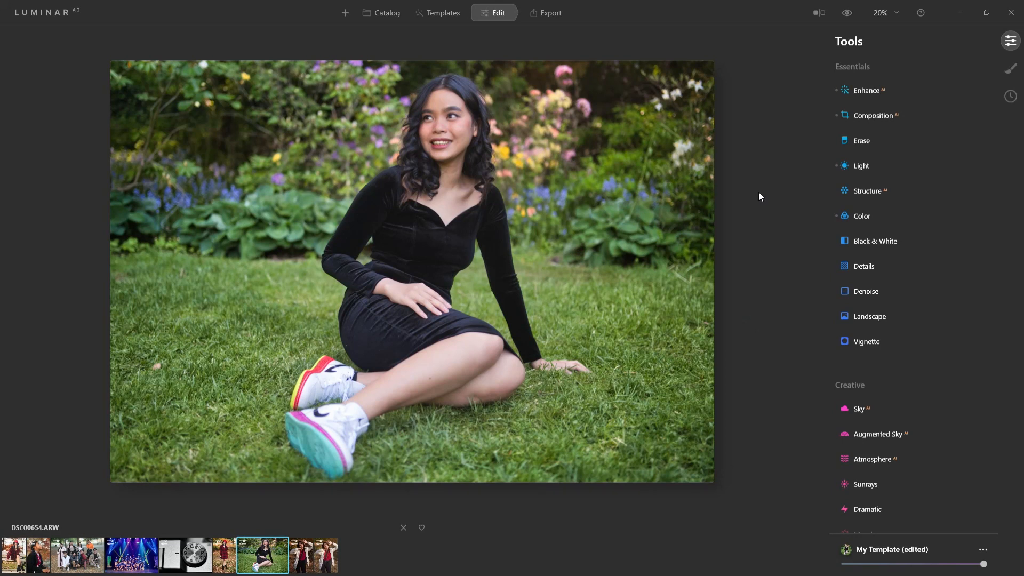
mouse_move(815, 182)
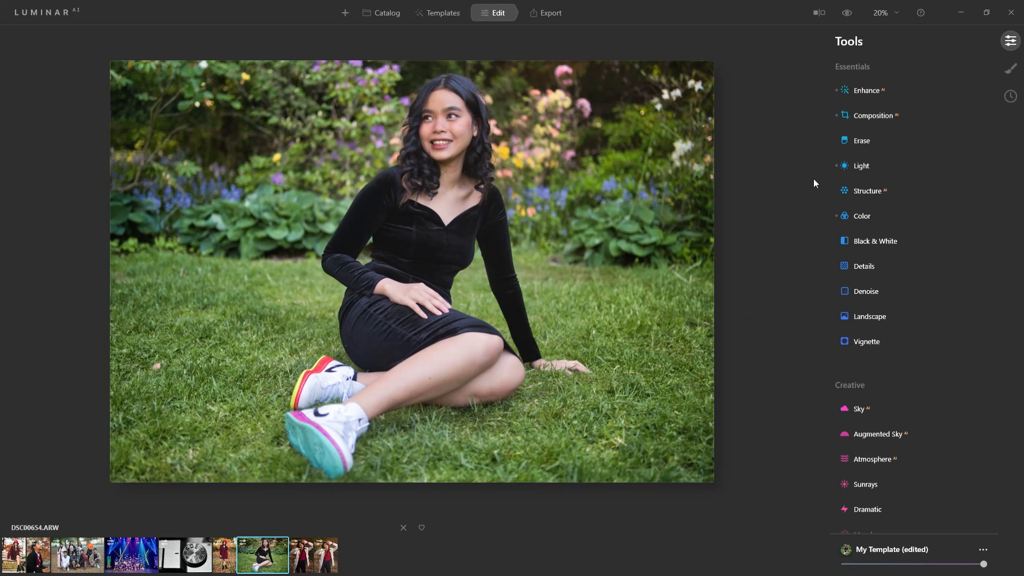
scroll("down", 3)
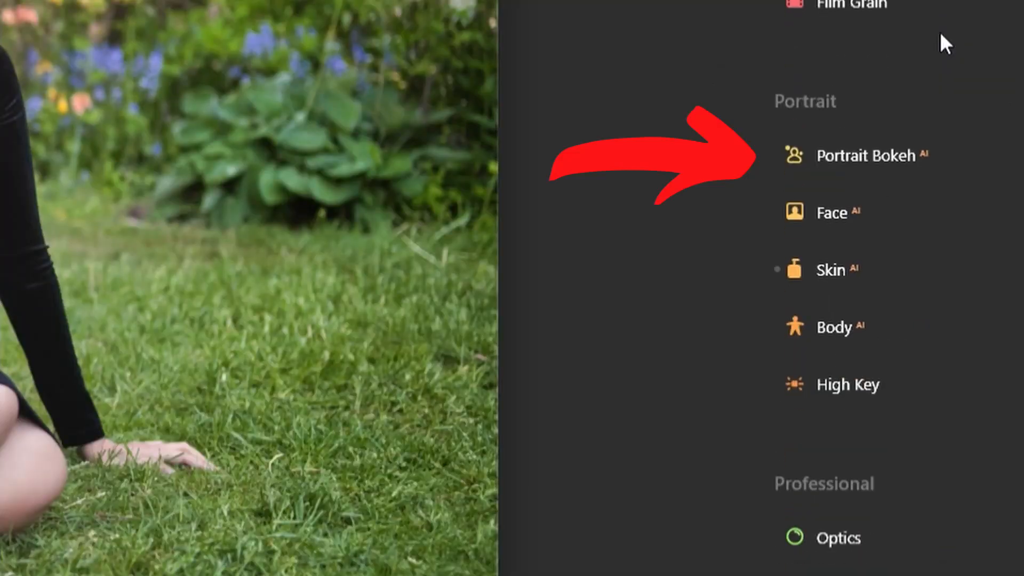
mouse_move(649, 71)
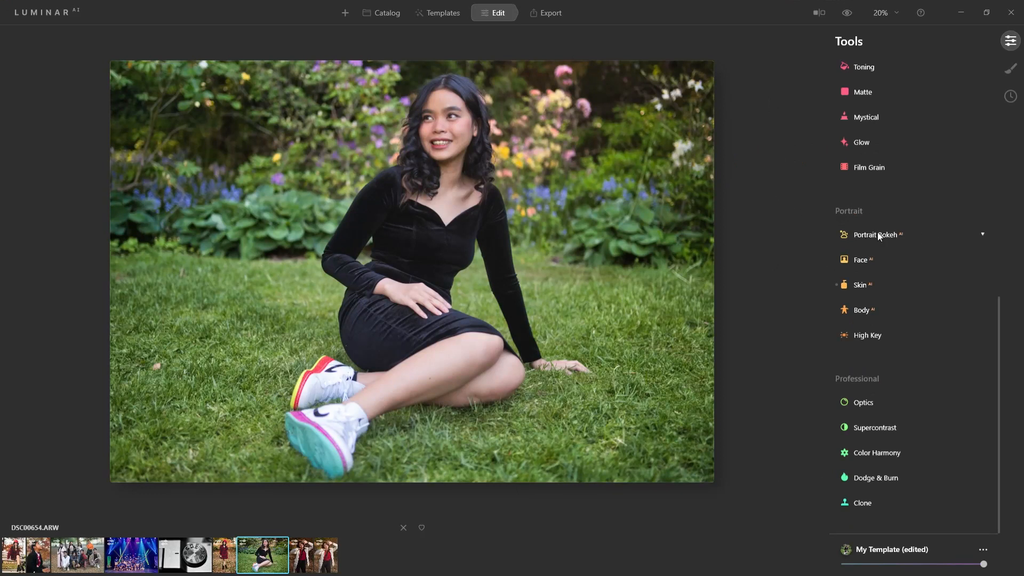
mouse_move(882, 240)
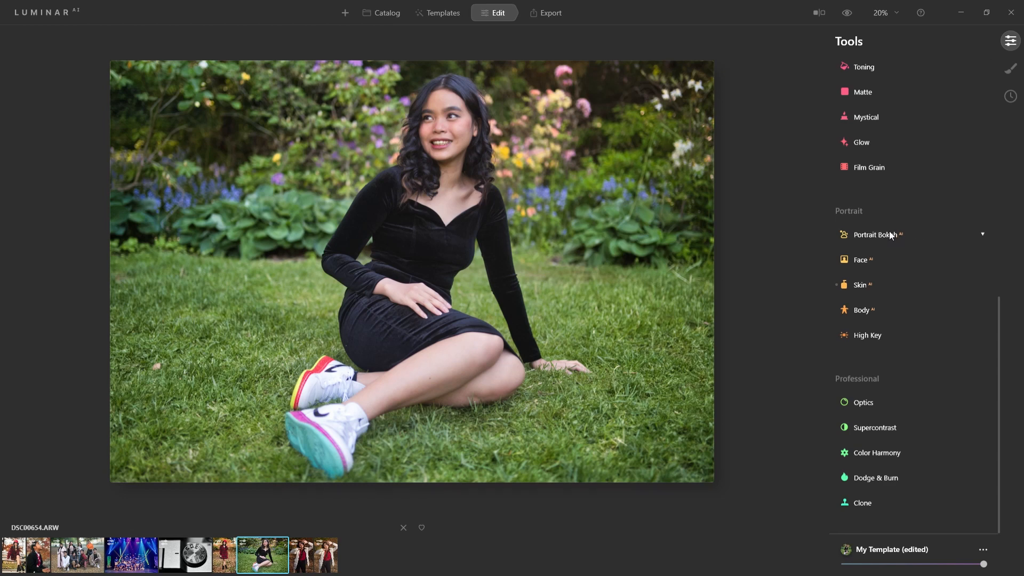
- Enable Portrait Bokeh, try Amount 100 then settle at 31, and compare with the original
left_click(875, 235)
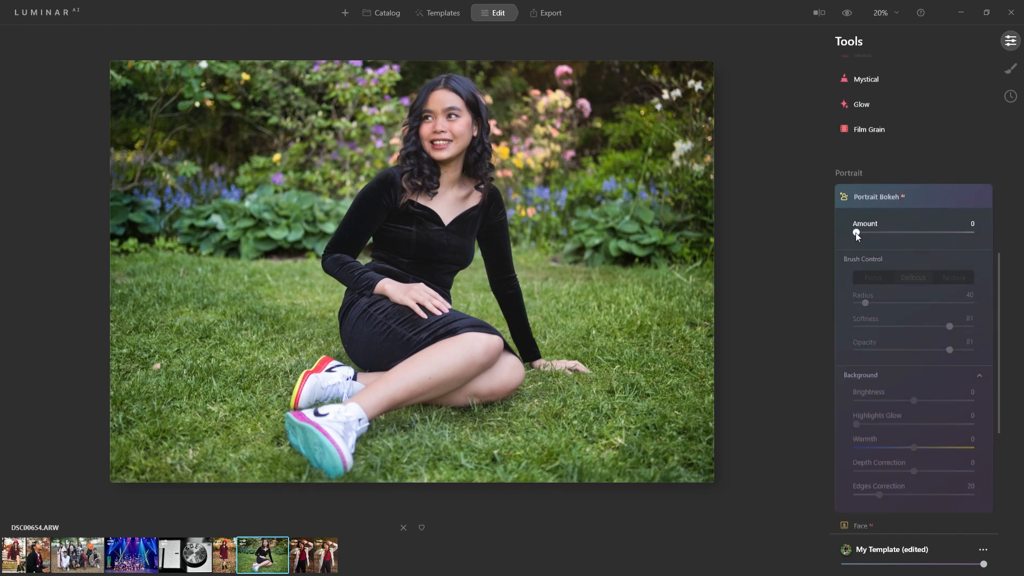
left_click_drag(857, 232, 970, 232)
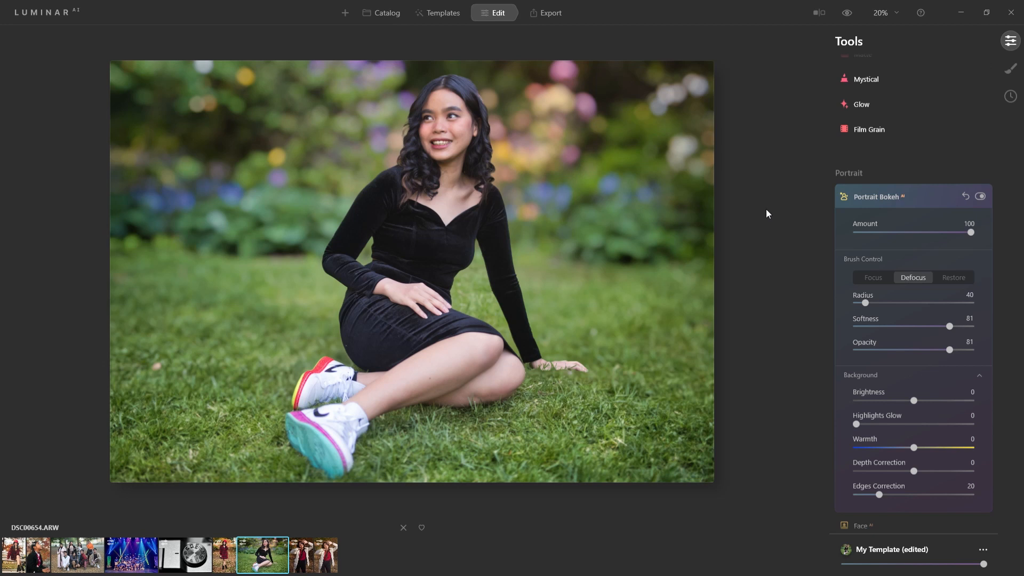
mouse_move(739, 230)
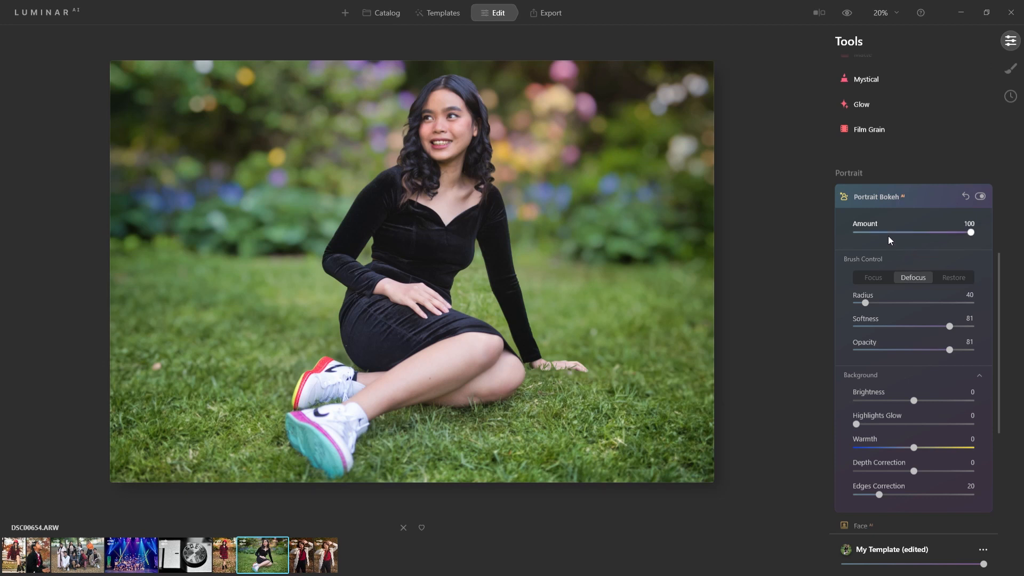
left_click_drag(971, 231, 893, 231)
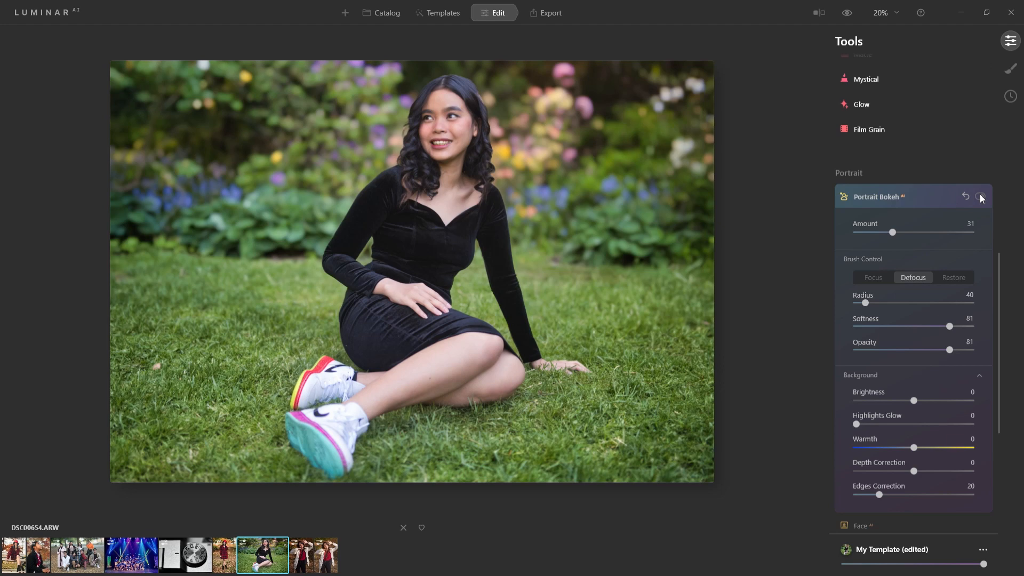
left_click(981, 197)
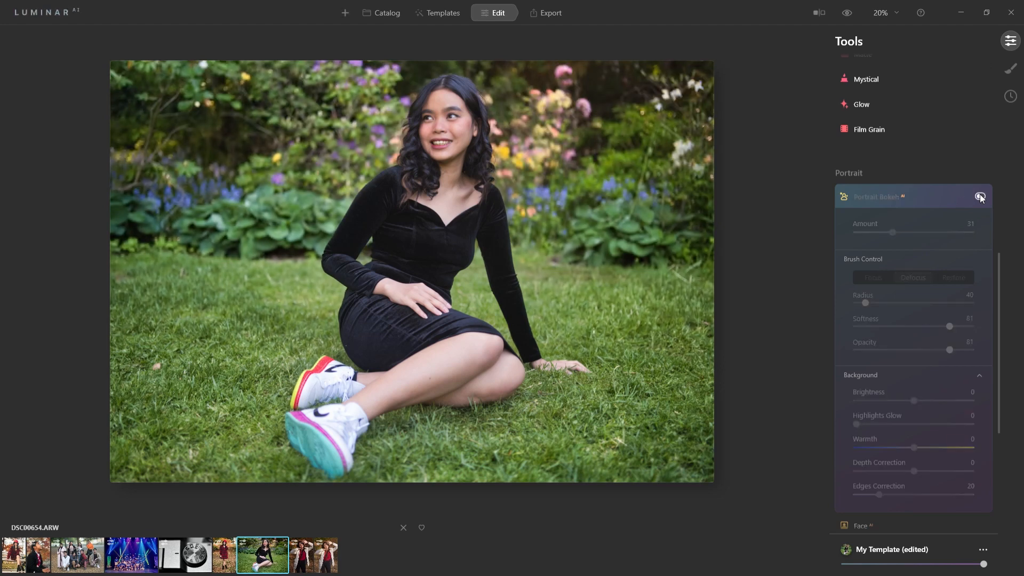
left_click(980, 196)
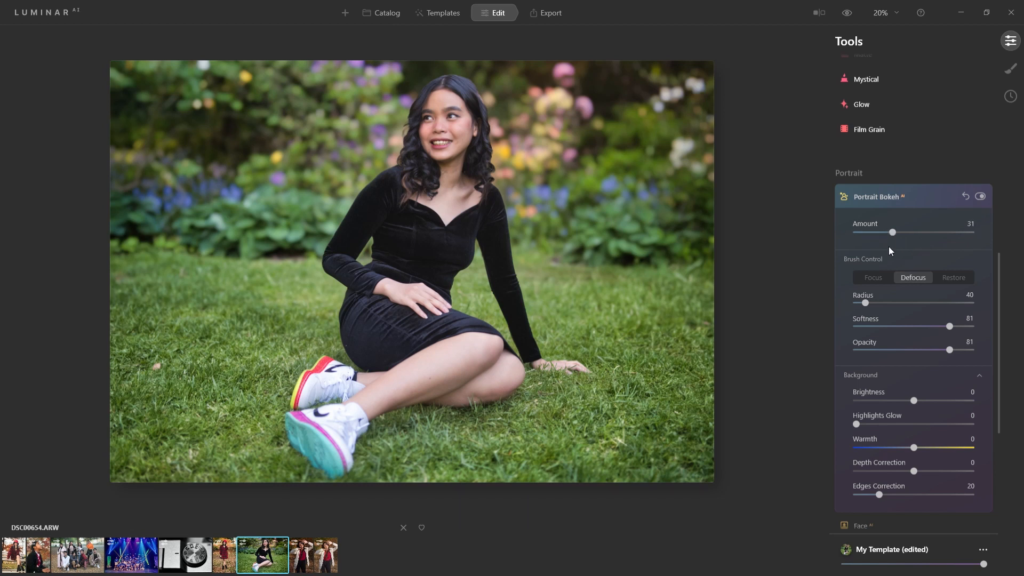
- In Brush Control switch Focus then Defocus to reveal the red subject mask over the woman
scroll("down", 3)
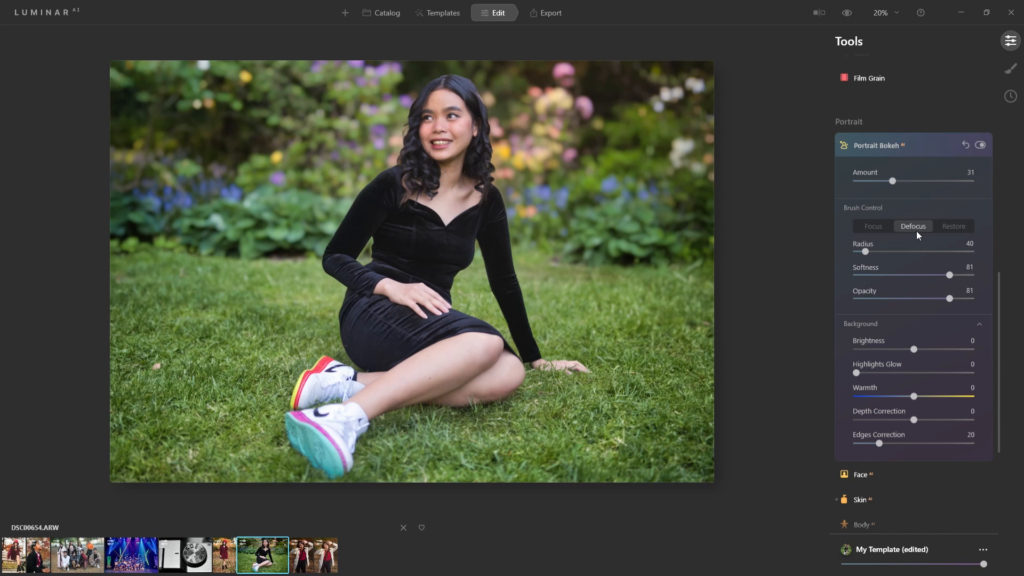
mouse_move(905, 236)
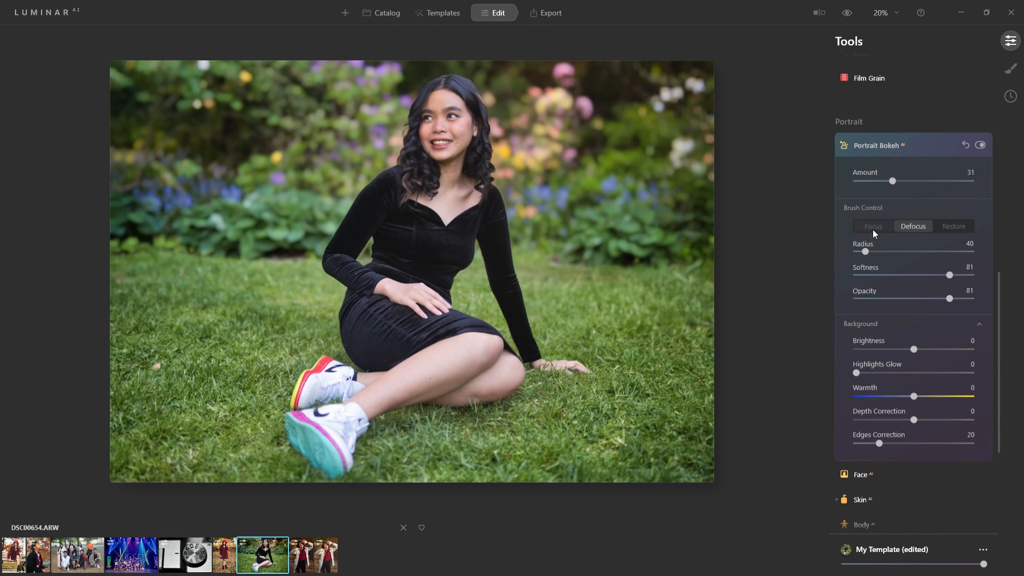
left_click(872, 226)
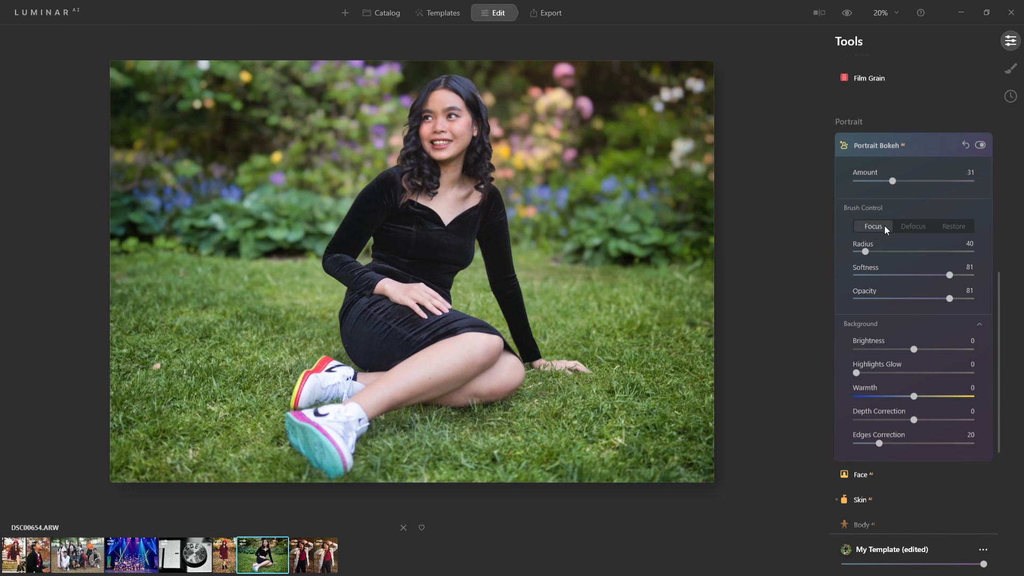
left_click(912, 226)
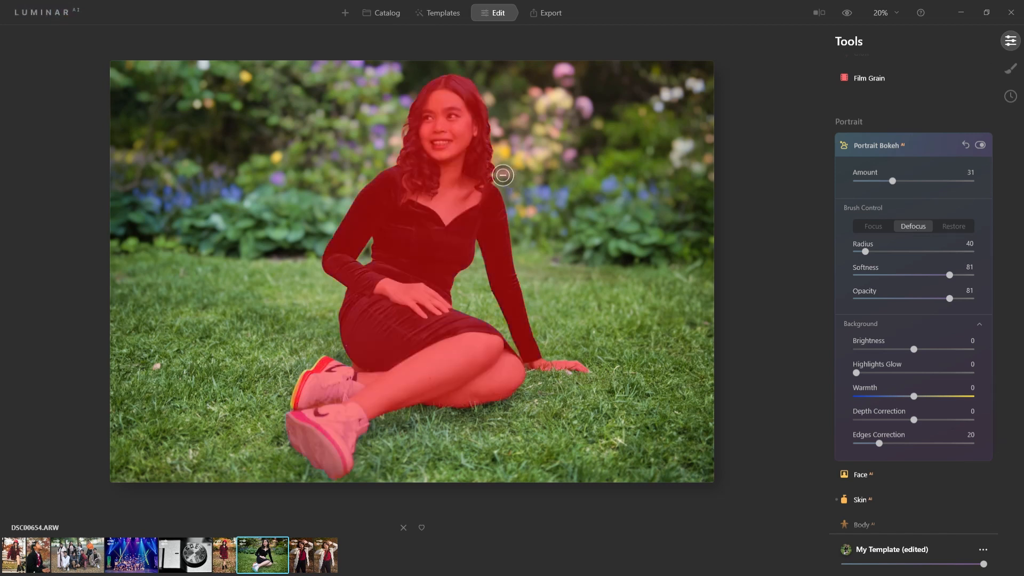
left_click_drag(503, 175, 486, 232)
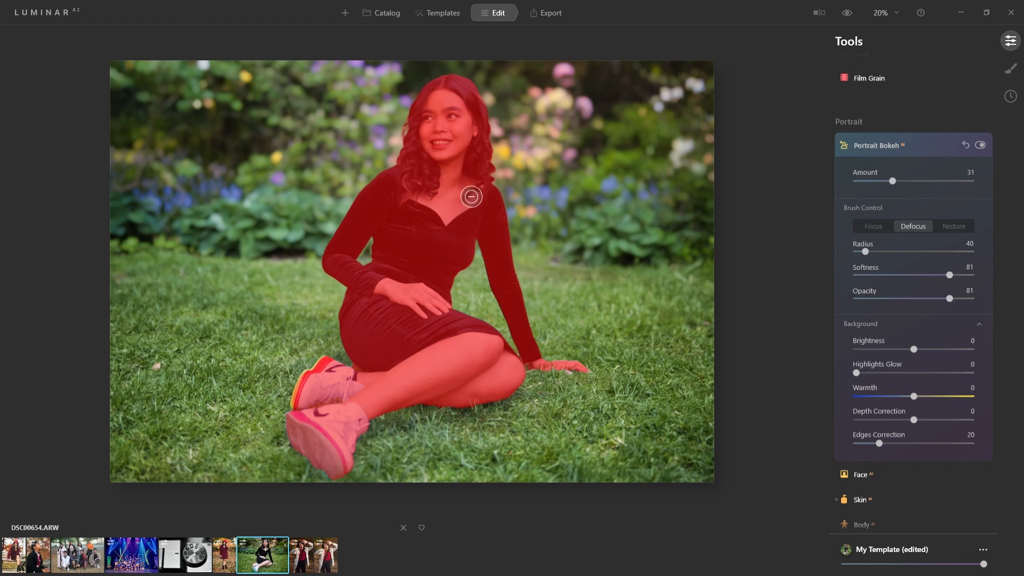
mouse_move(464, 208)
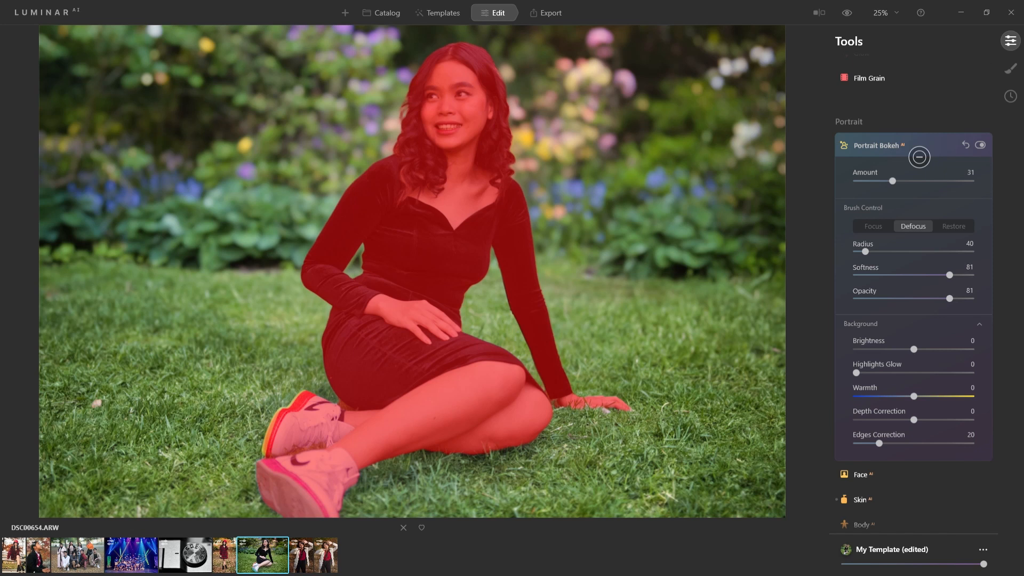
mouse_move(871, 293)
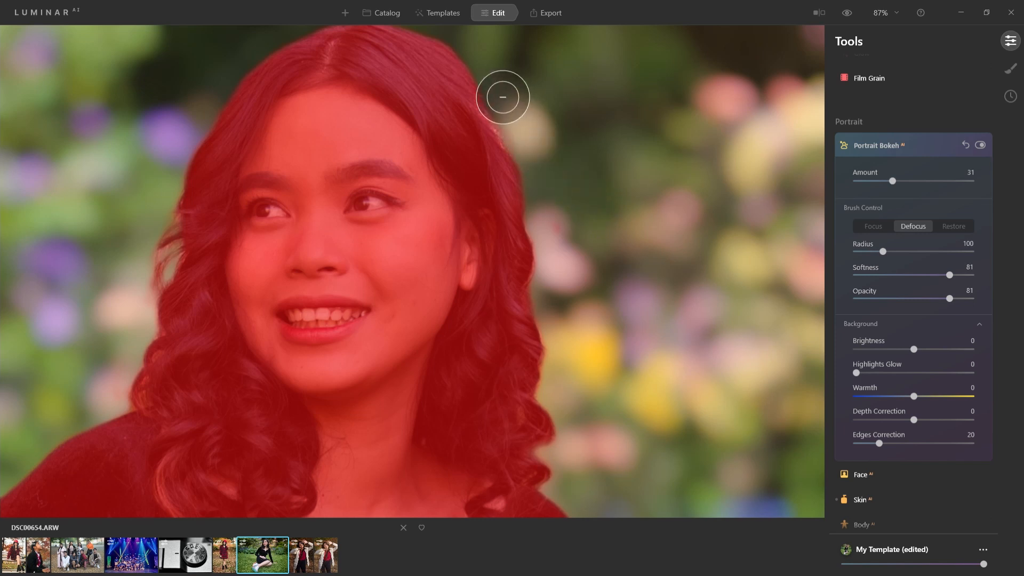
- Defocus the hair on the right of her head, then paint the top hair back into focus
left_click_drag(503, 97, 500, 194)
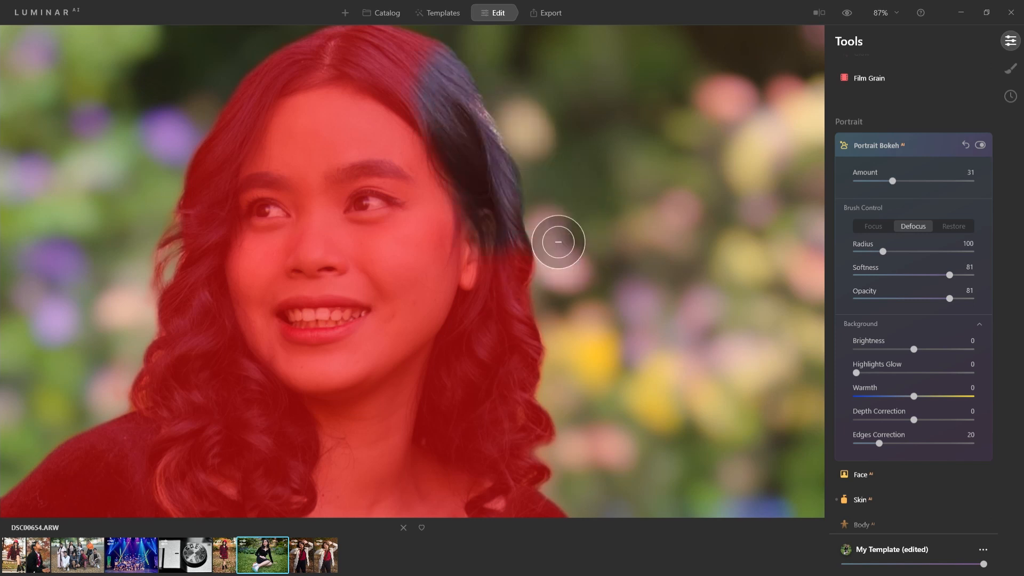
mouse_move(617, 208)
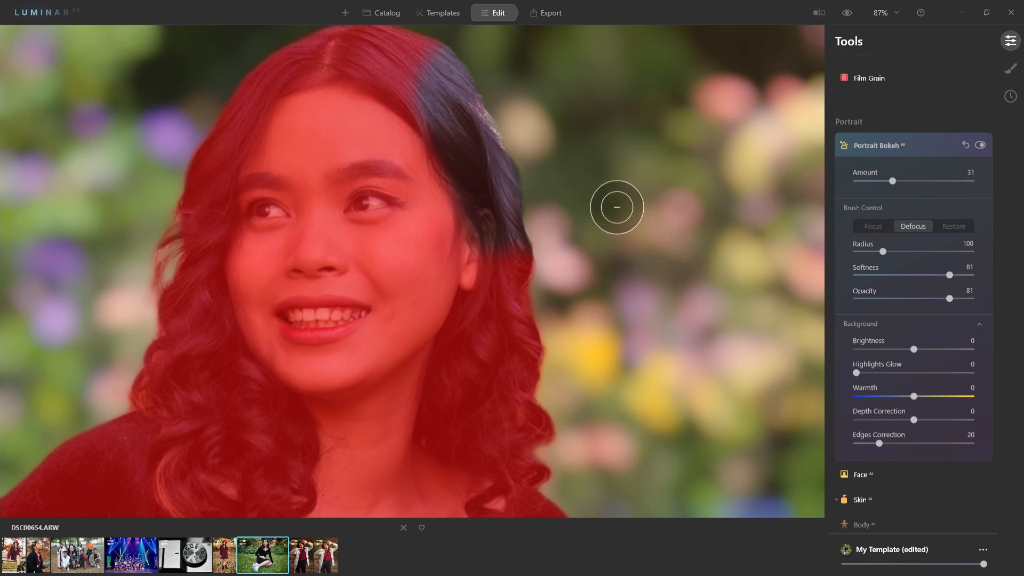
left_click_drag(615, 207, 487, 127)
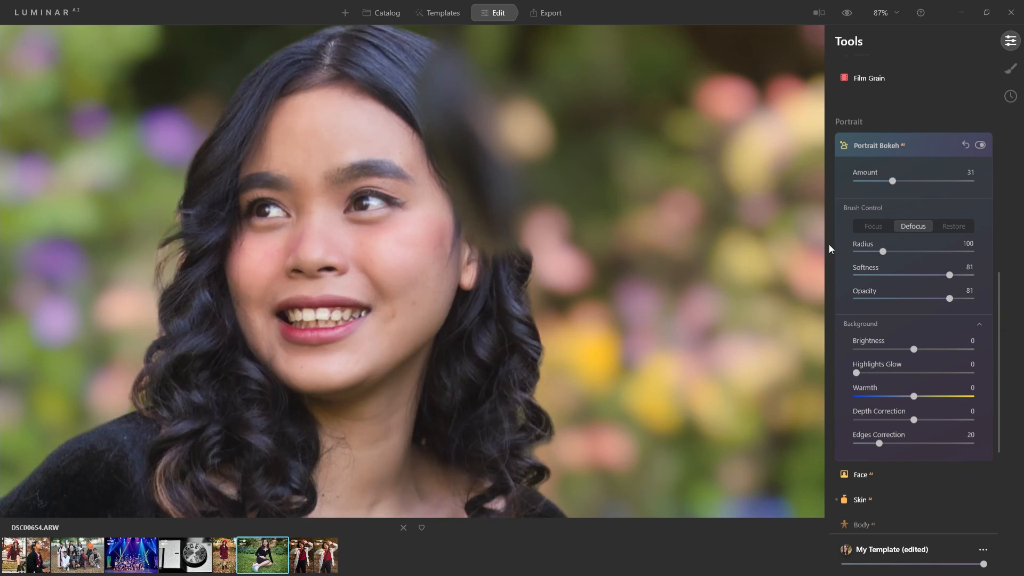
left_click(873, 226)
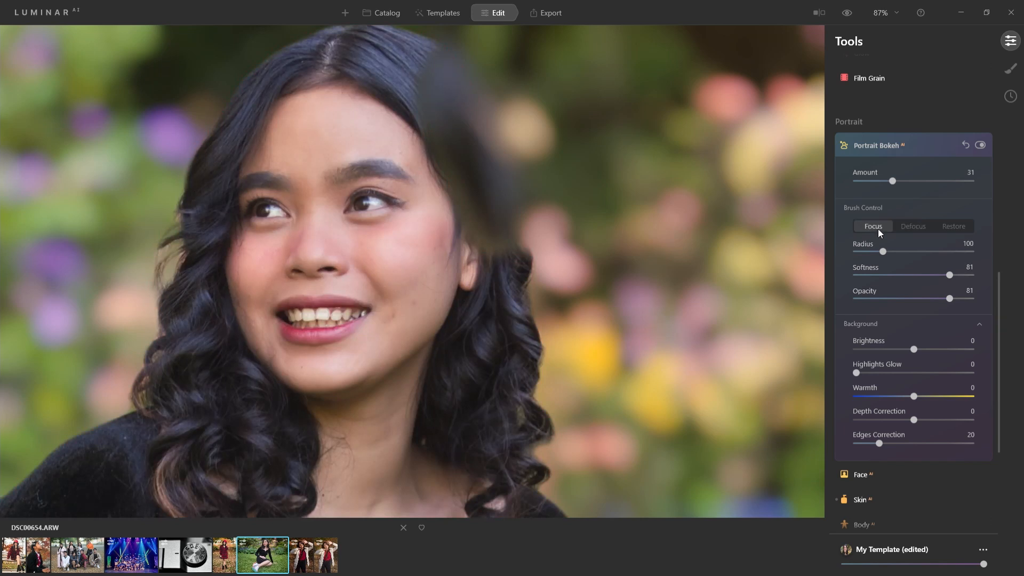
left_click(439, 129)
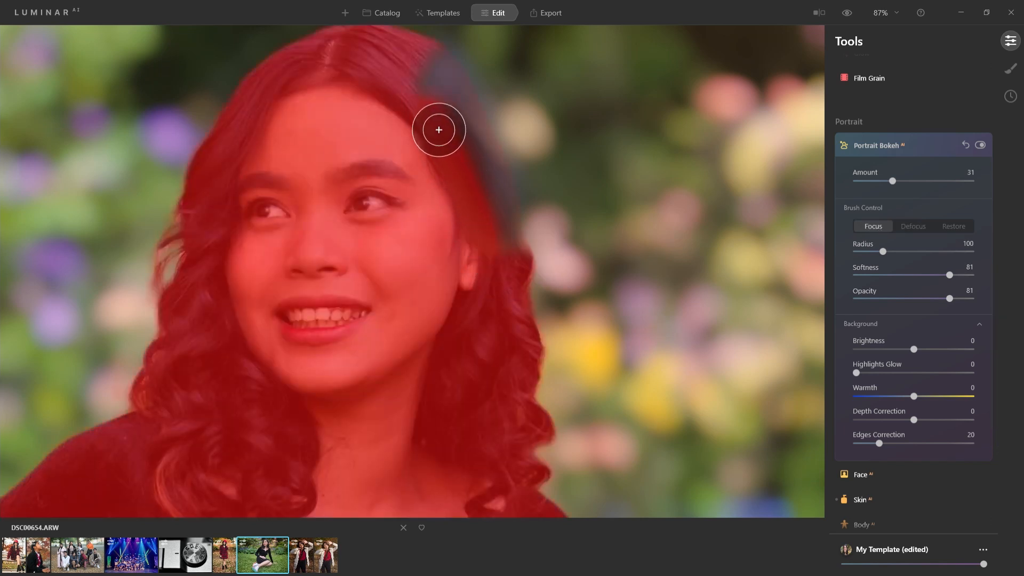
left_click_drag(439, 129, 496, 181)
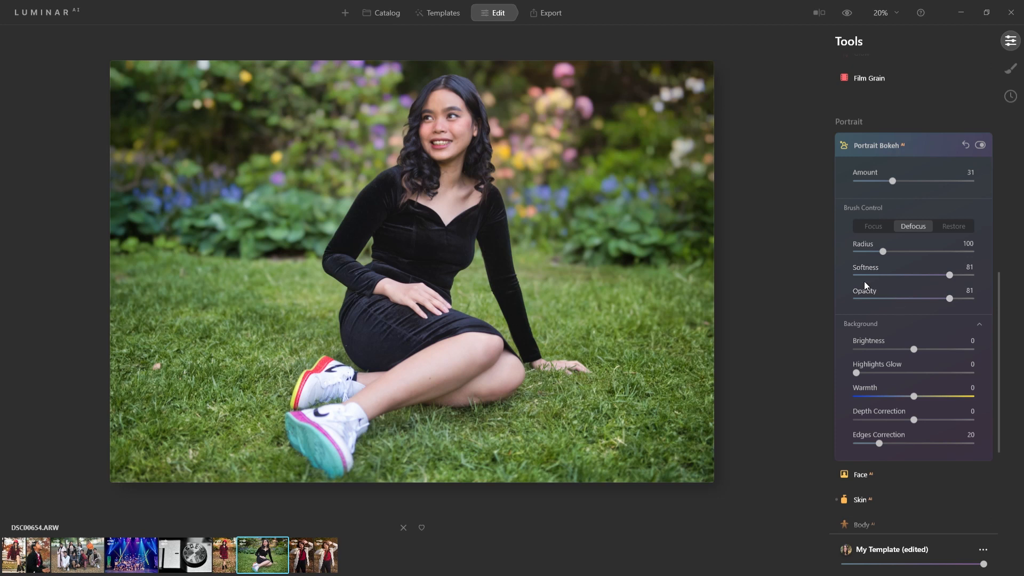
- Test background Brightness extremes and leave it slightly darkened at -11
scroll("down", 3)
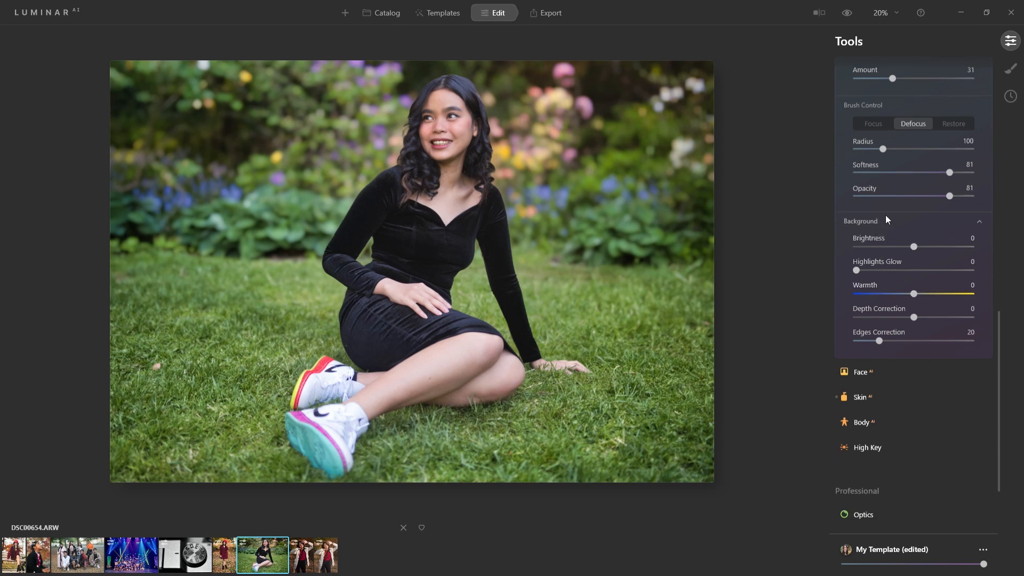
mouse_move(886, 255)
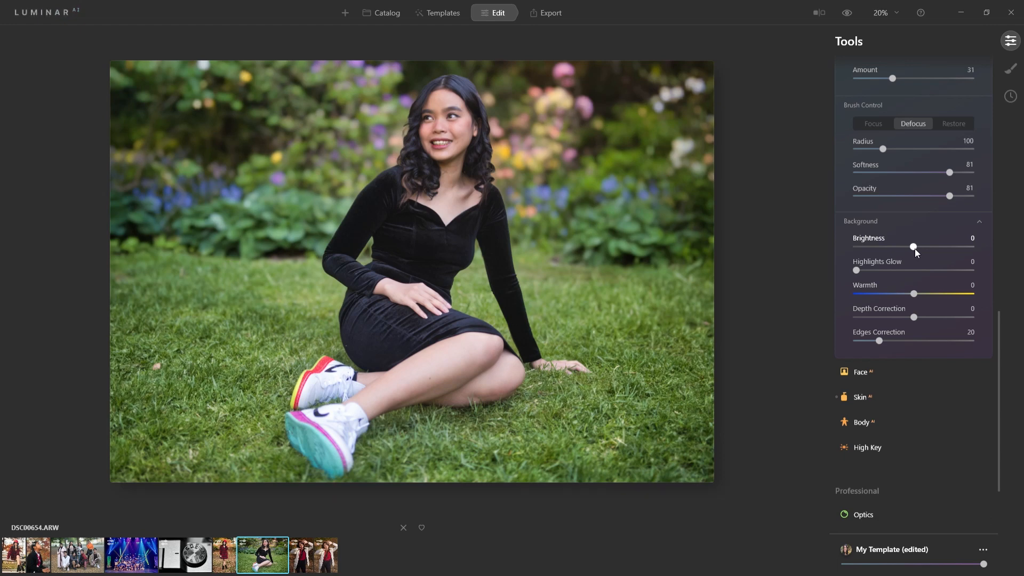
left_click_drag(914, 246, 859, 246)
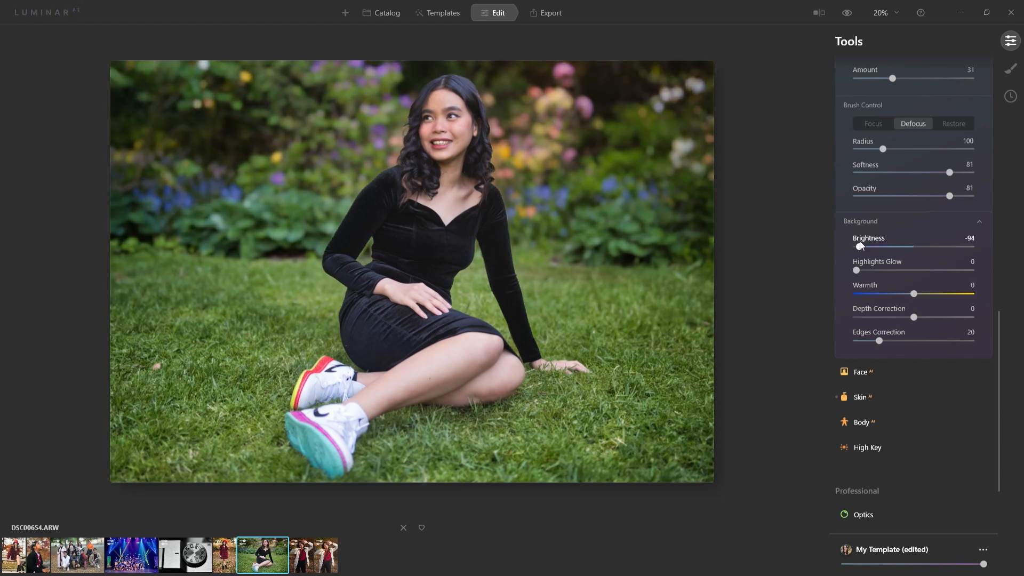
left_click_drag(861, 246, 855, 246)
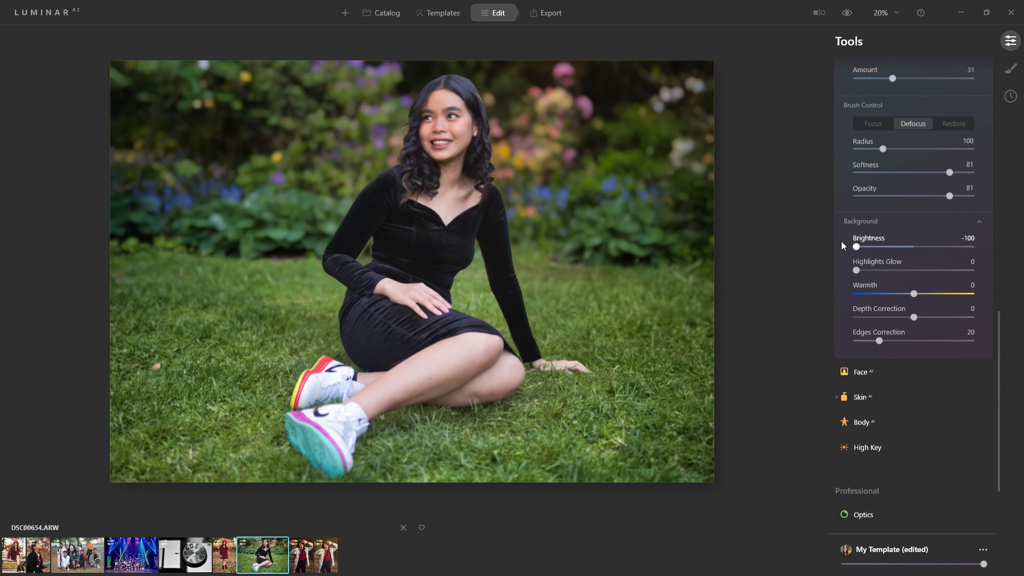
left_click_drag(856, 246, 937, 247)
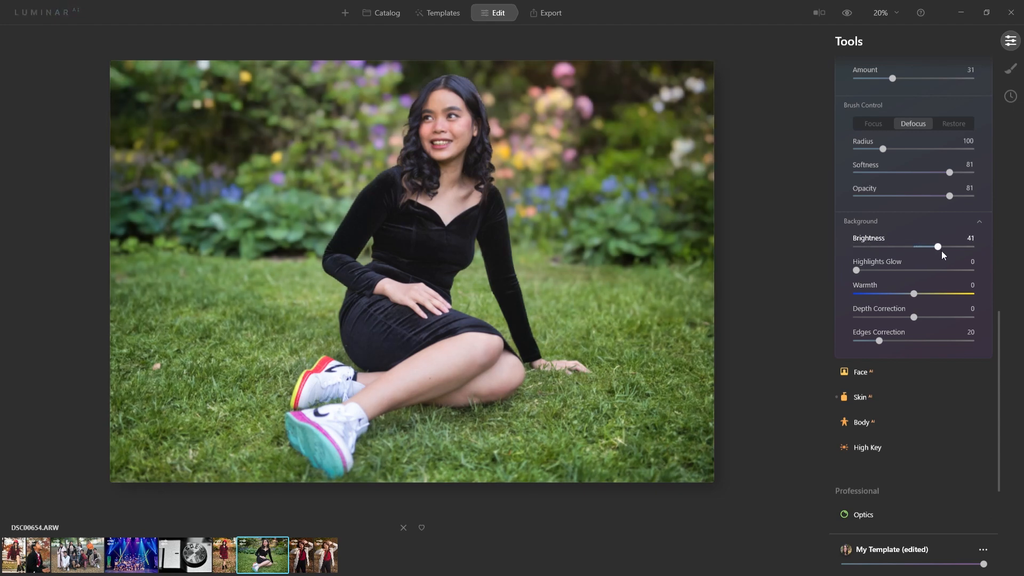
left_click_drag(938, 247, 971, 247)
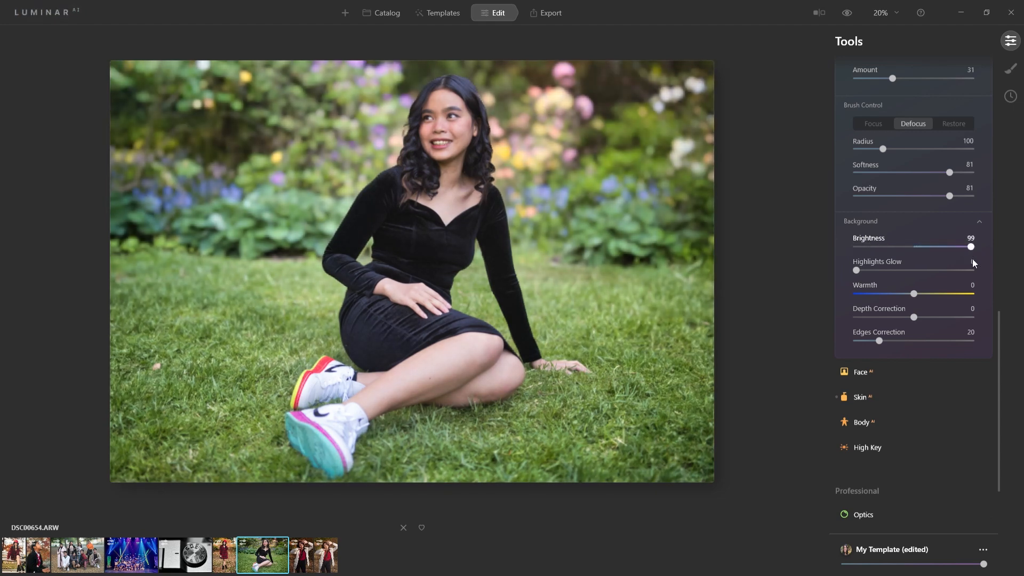
left_click_drag(970, 247, 915, 246)
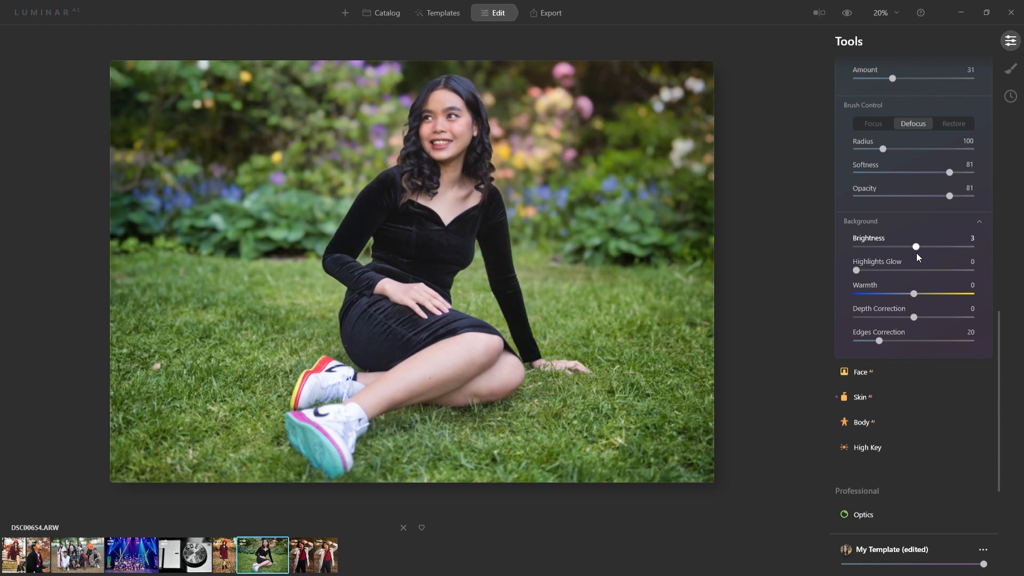
left_click_drag(915, 246, 907, 246)
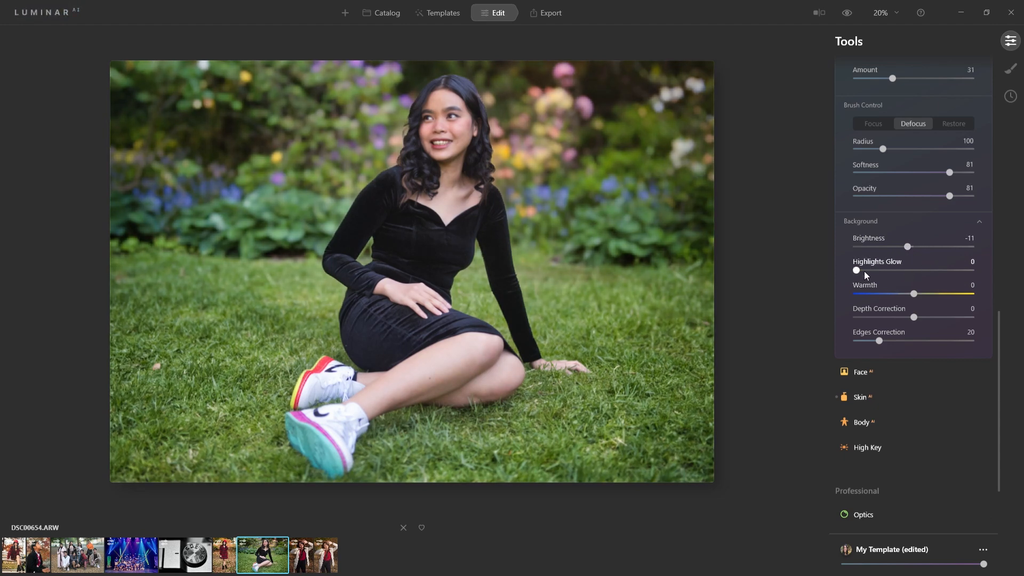
- Adjust background Highlights Glow up and down and settle it at 59
left_click_drag(856, 270, 950, 270)
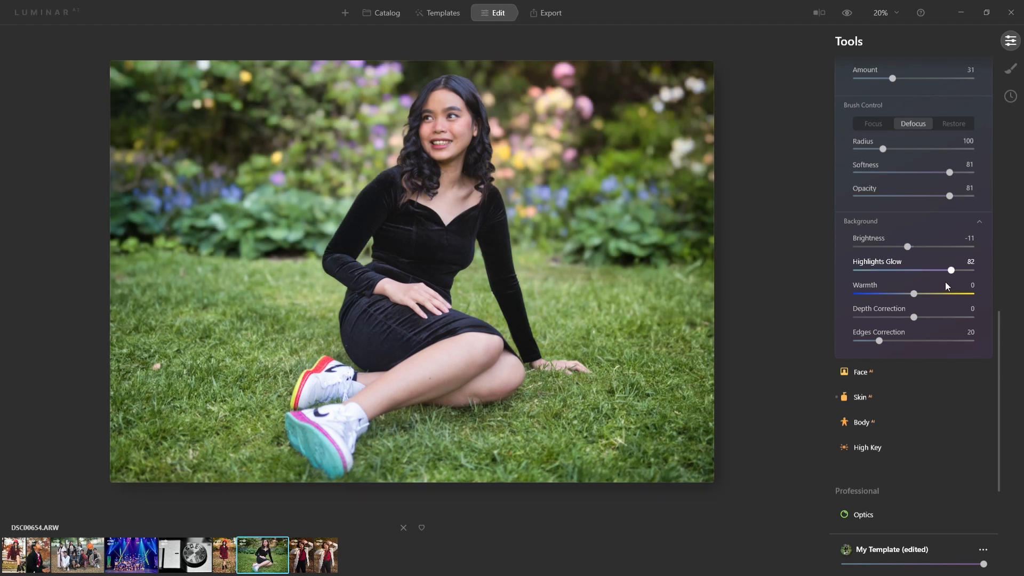
left_click_drag(950, 270, 933, 270)
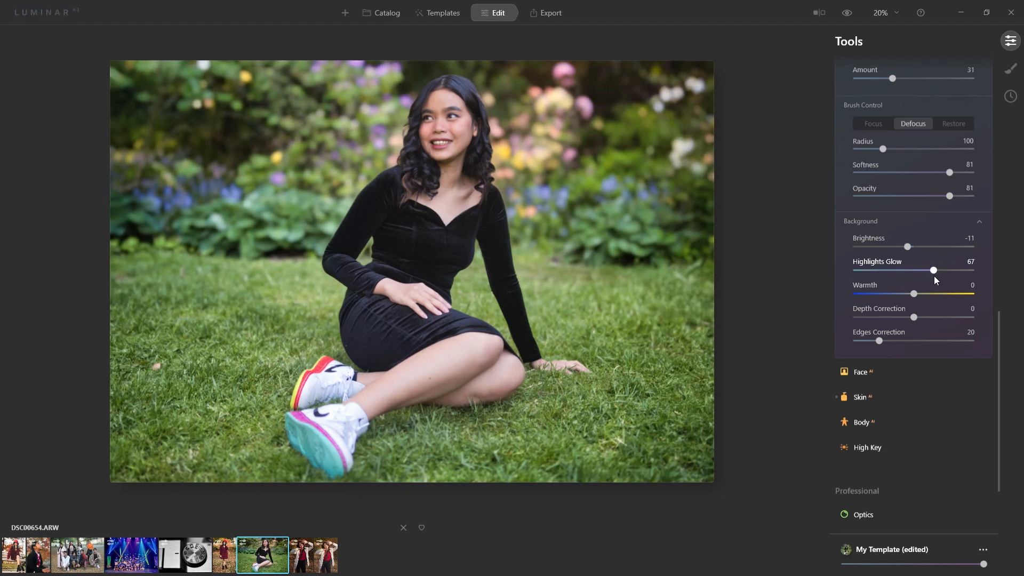
left_click_drag(933, 270, 957, 270)
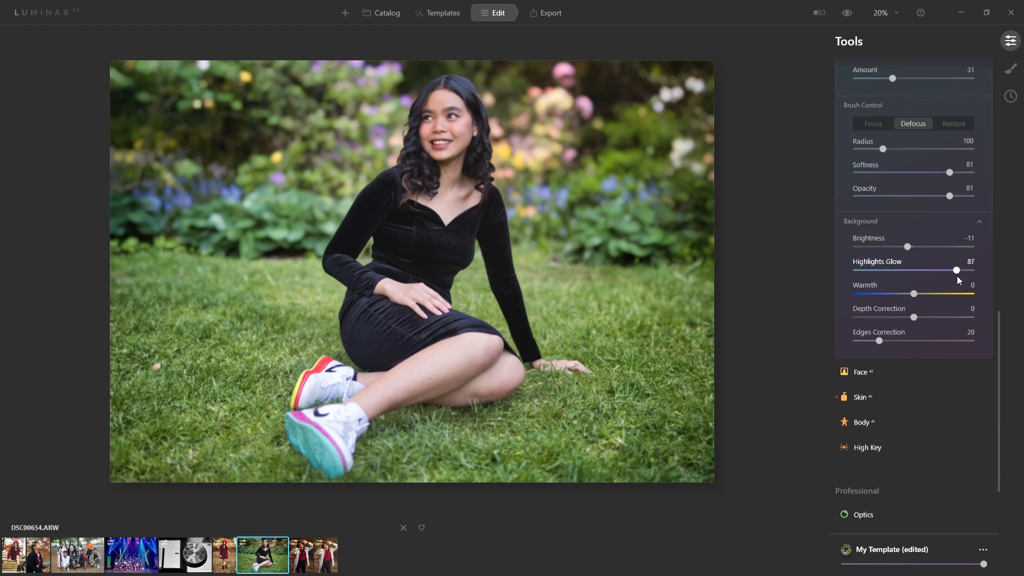
left_click_drag(956, 270, 960, 269)
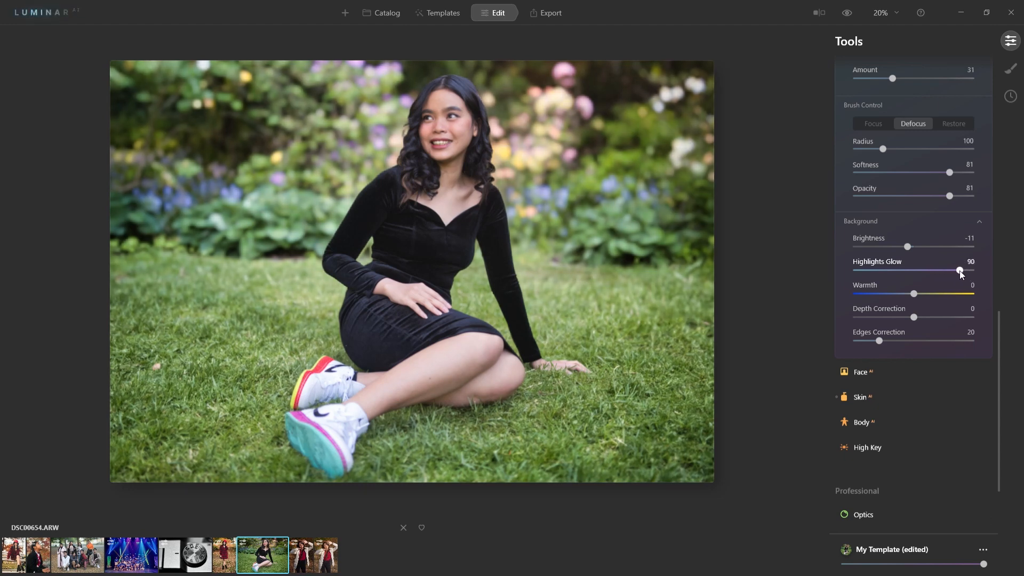
left_click_drag(960, 270, 878, 270)
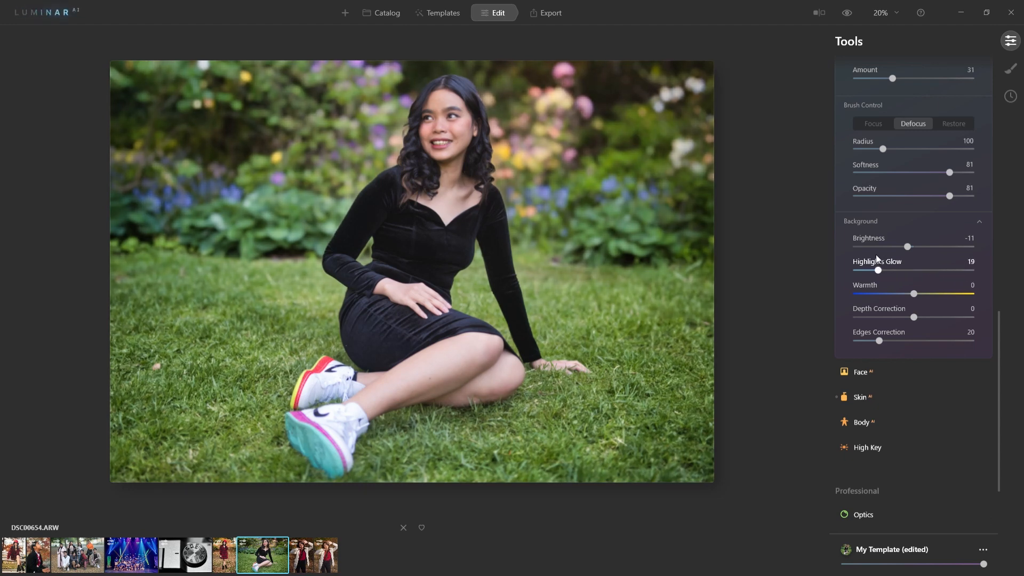
left_click_drag(878, 270, 869, 270)
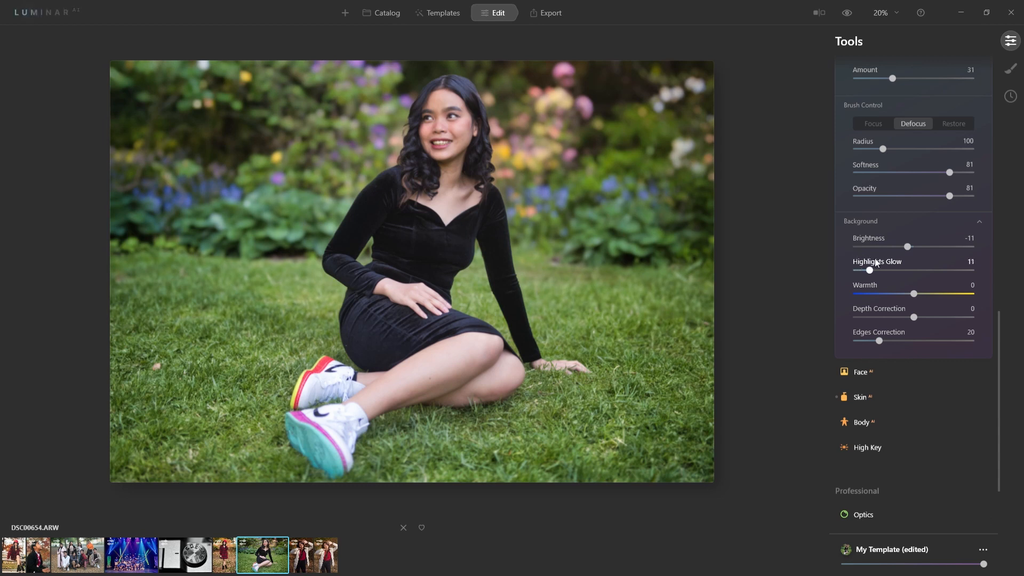
left_click_drag(870, 270, 924, 270)
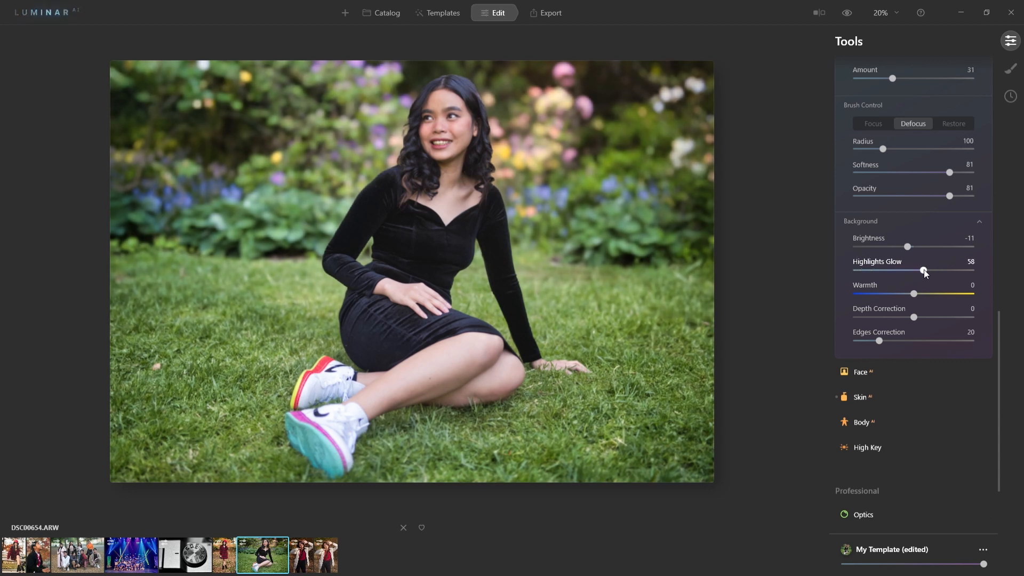
left_click_drag(923, 269, 924, 270)
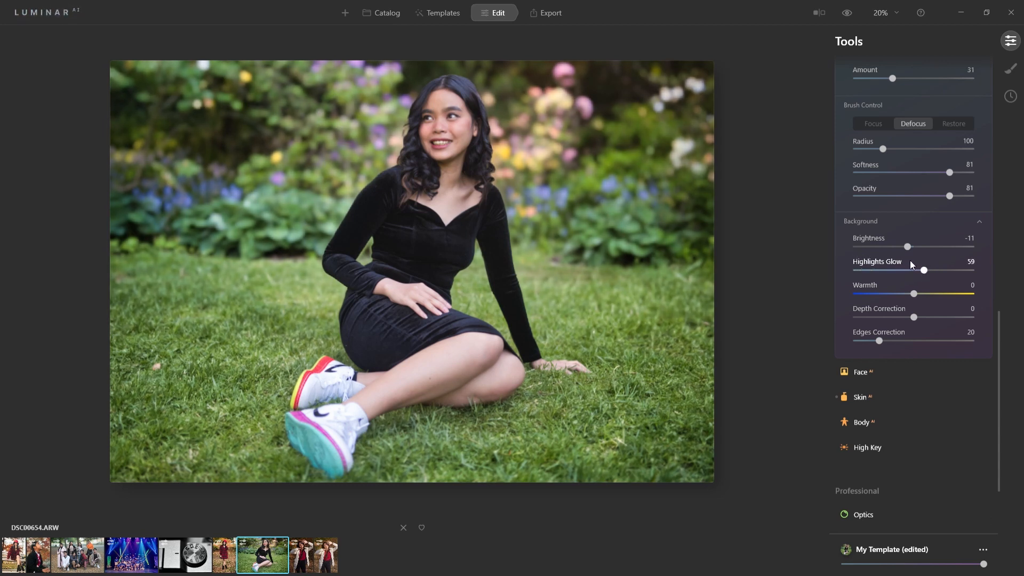
- Try cooling the background, then warm its colours and ease Warmth to a moderate level
left_click_drag(914, 293, 870, 293)
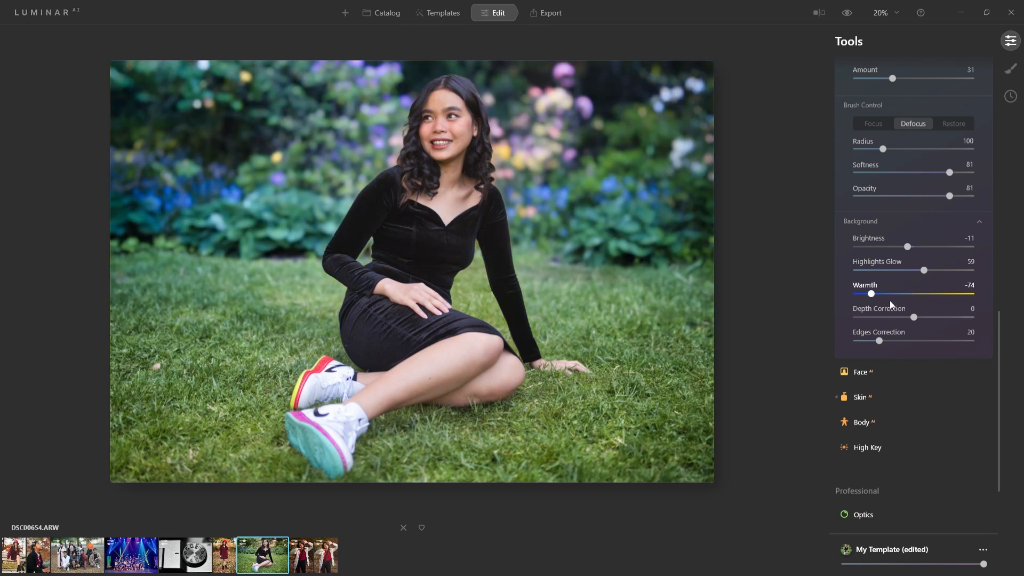
left_click_drag(870, 293, 867, 293)
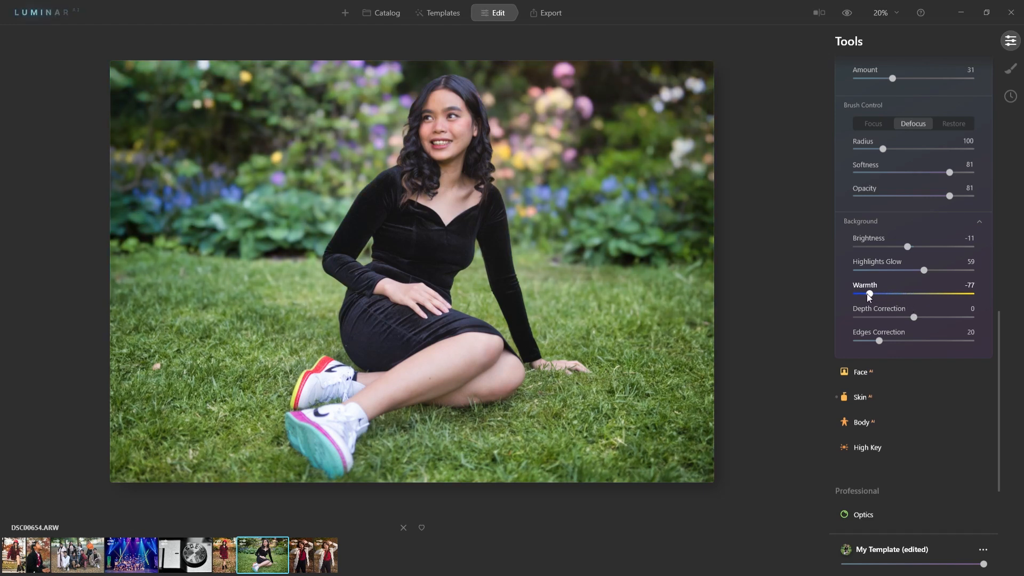
left_click_drag(869, 294, 942, 295)
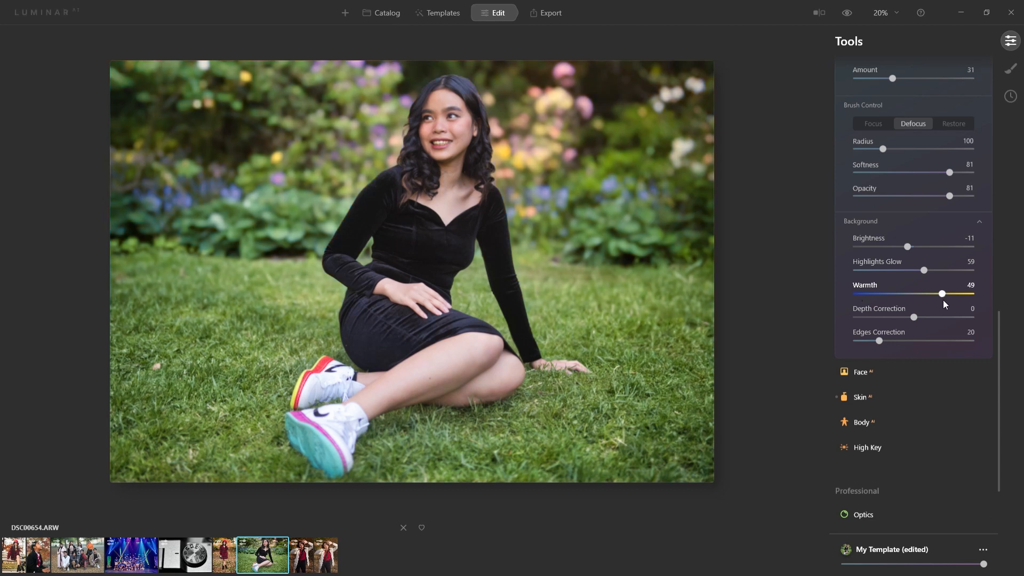
left_click_drag(942, 295, 969, 295)
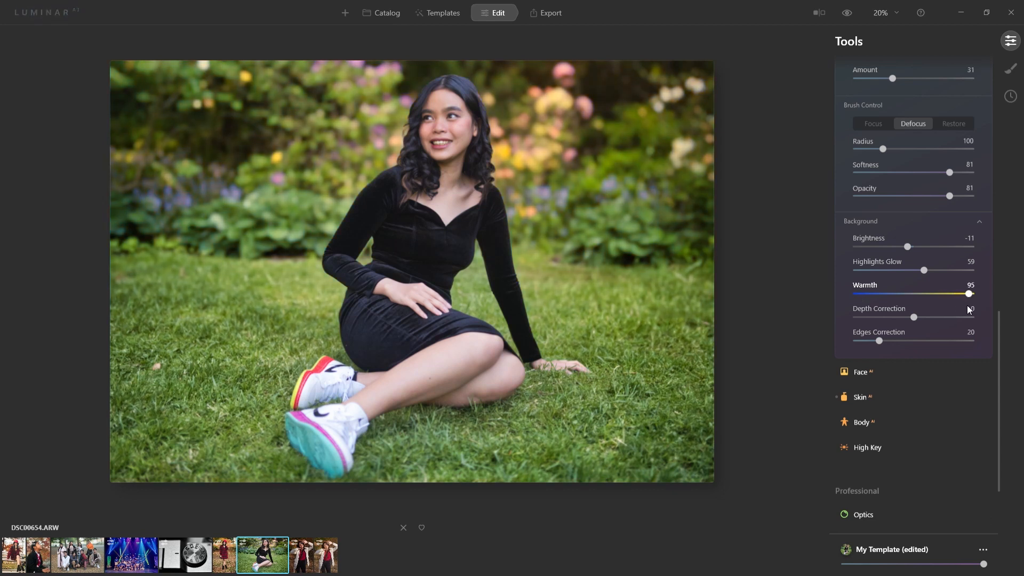
left_click_drag(969, 293, 946, 294)
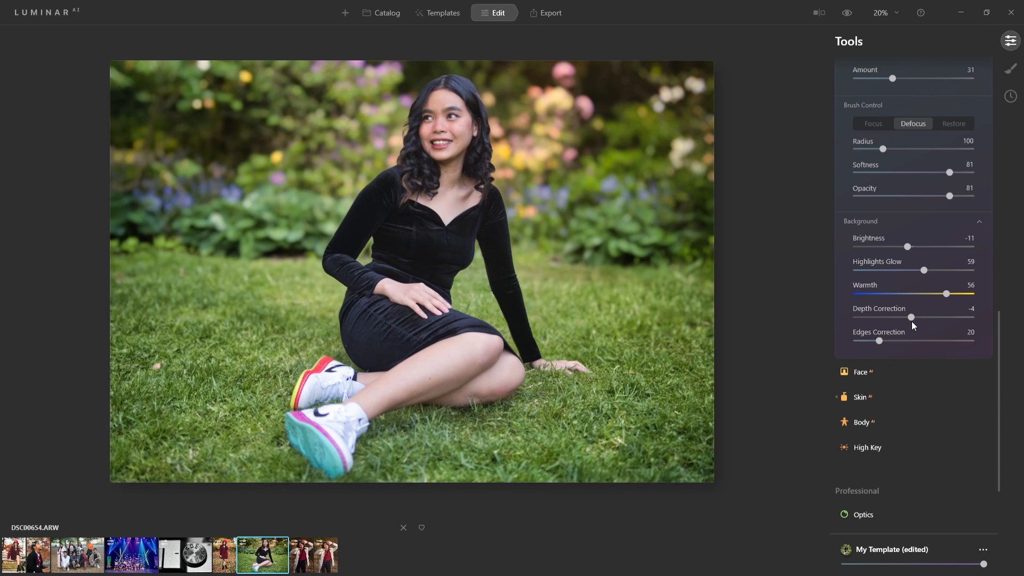
- Lower background Depth Correction in stages and settle it at -27
left_click_drag(912, 318, 914, 318)
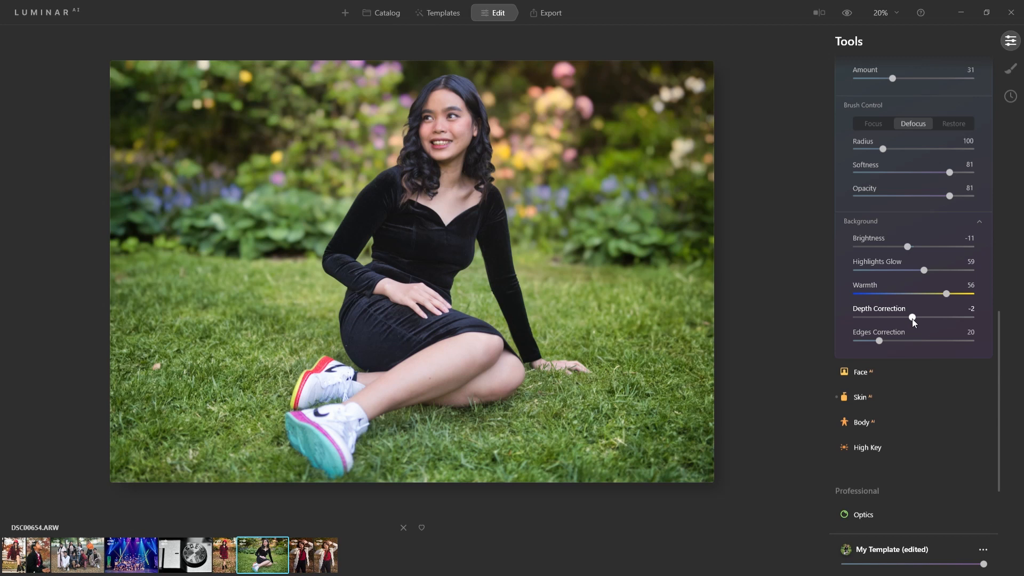
left_click_drag(913, 318, 906, 318)
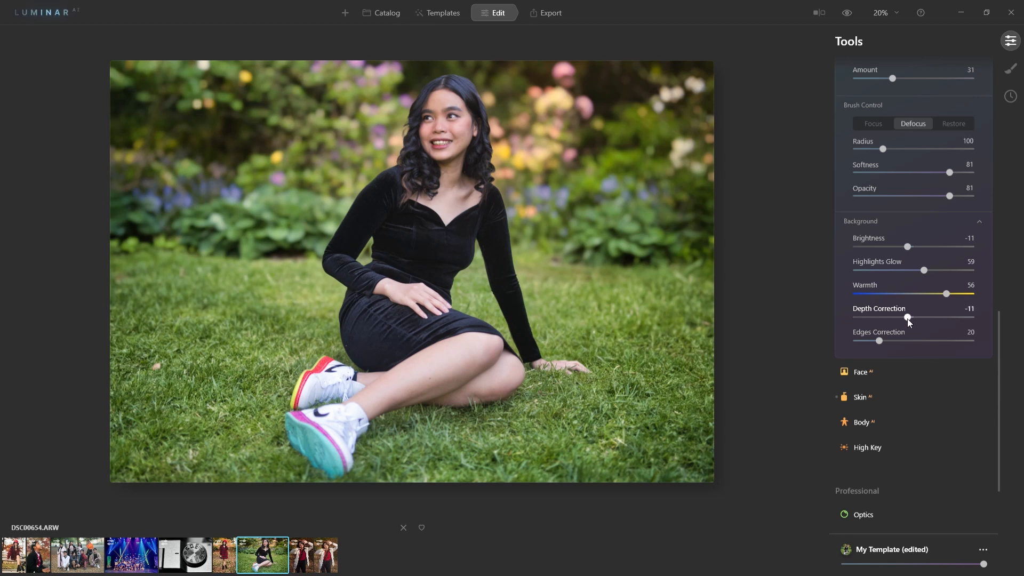
left_click_drag(907, 318, 895, 318)
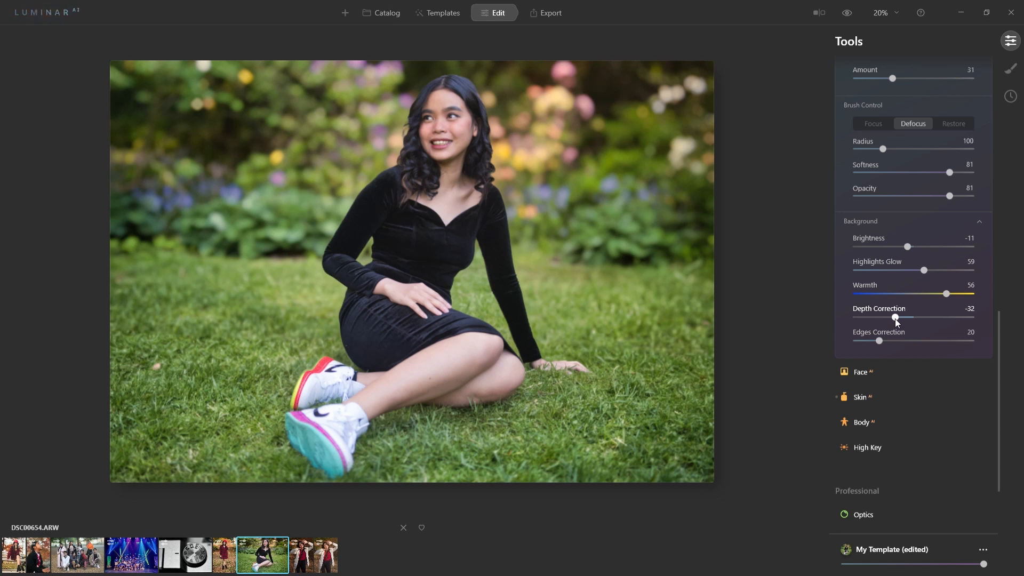
left_click_drag(896, 318, 874, 318)
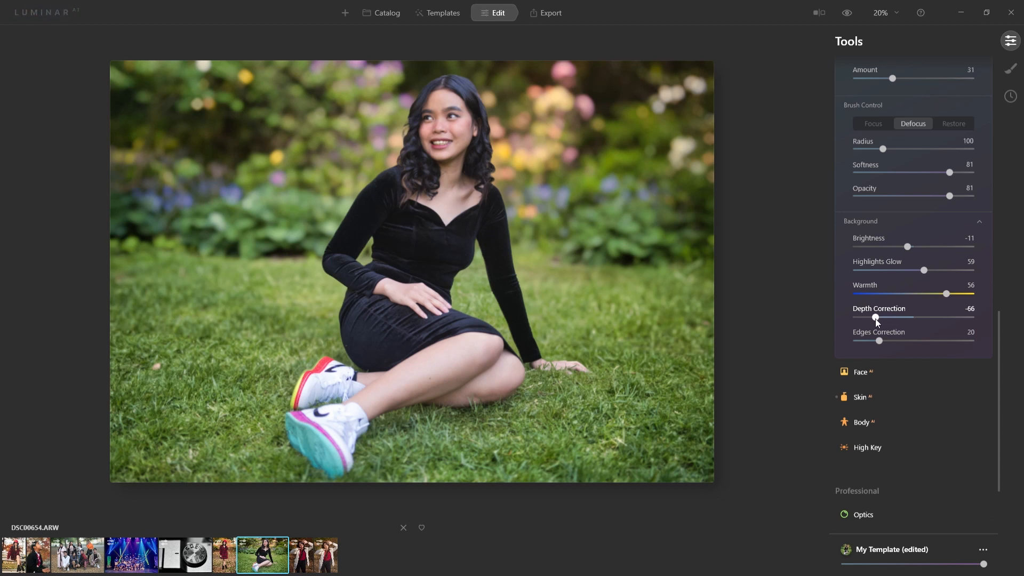
left_click_drag(874, 318, 883, 318)
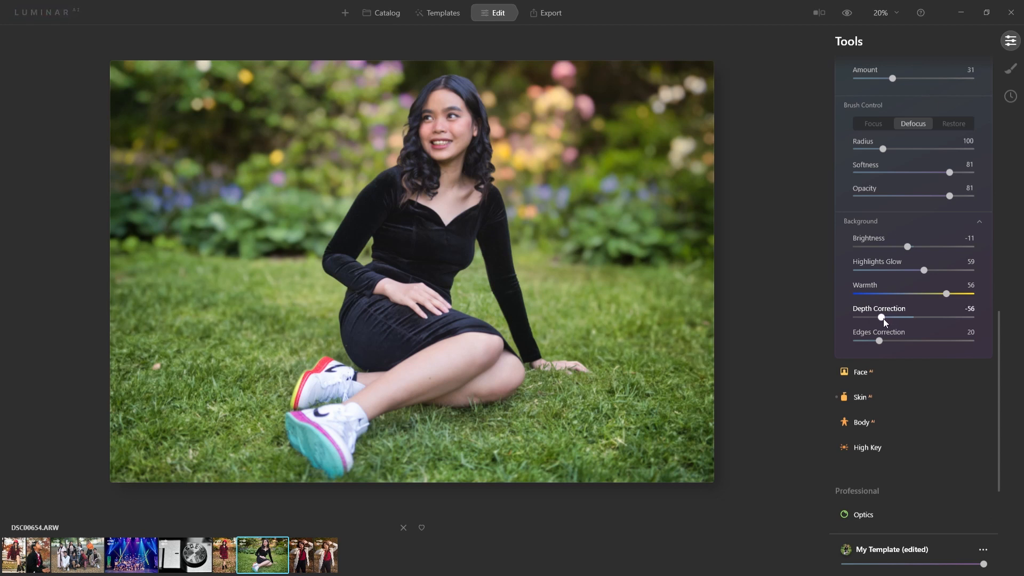
left_click_drag(882, 318, 898, 318)
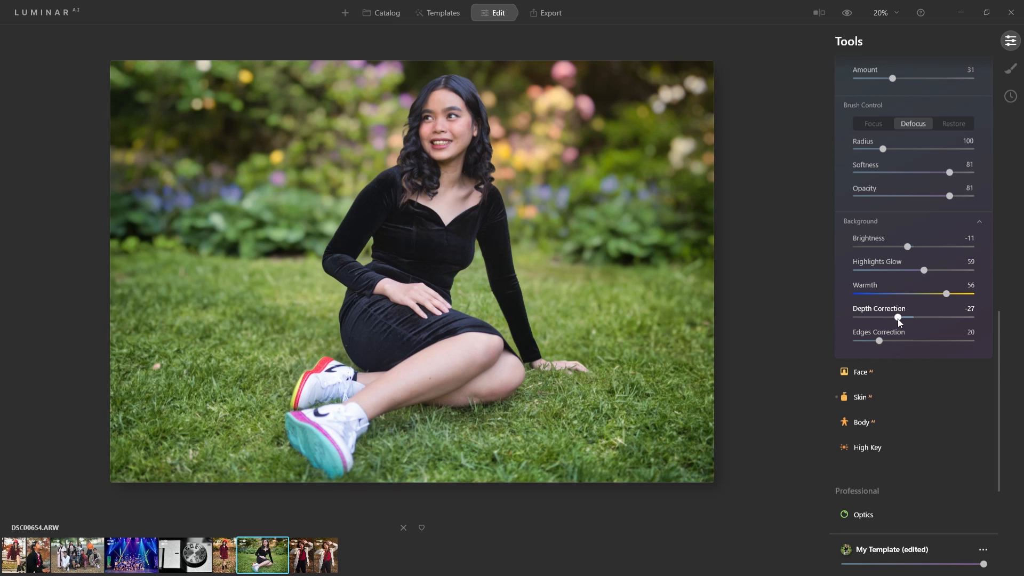
left_click(846, 13)
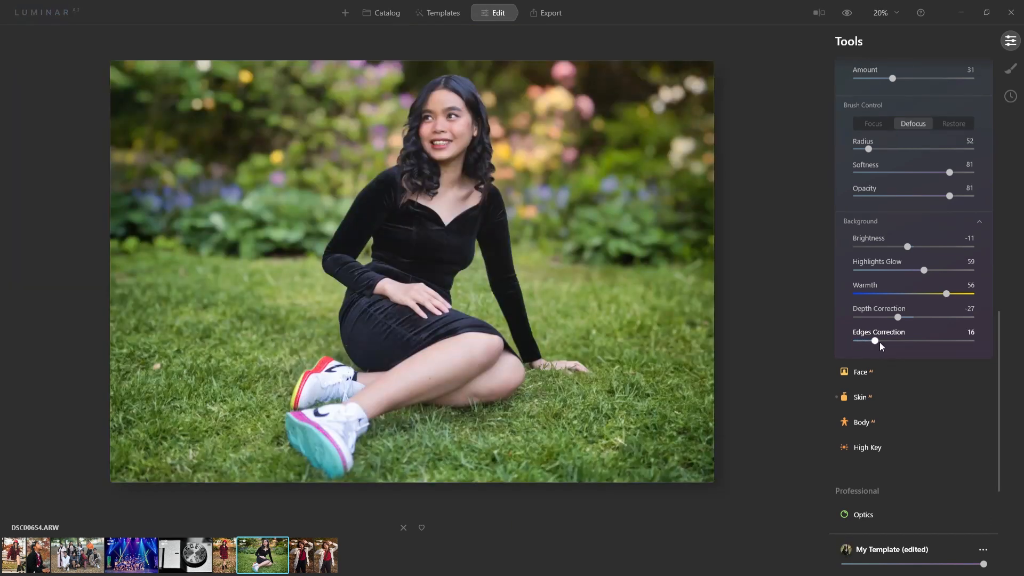
- Push Edges Correction to 100, then bring it down through 13 to settle at 18
left_click_drag(874, 340, 971, 340)
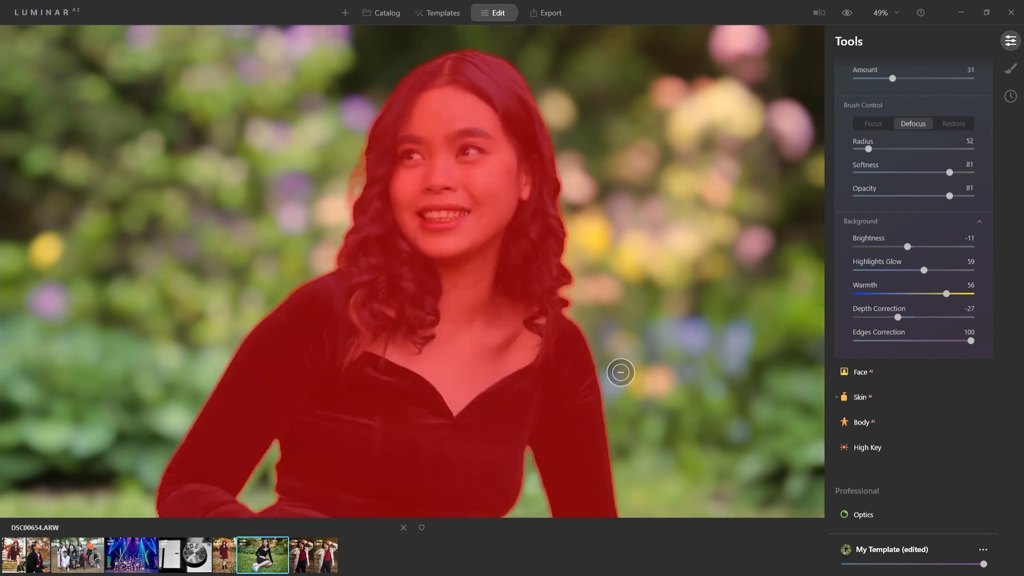
mouse_move(717, 397)
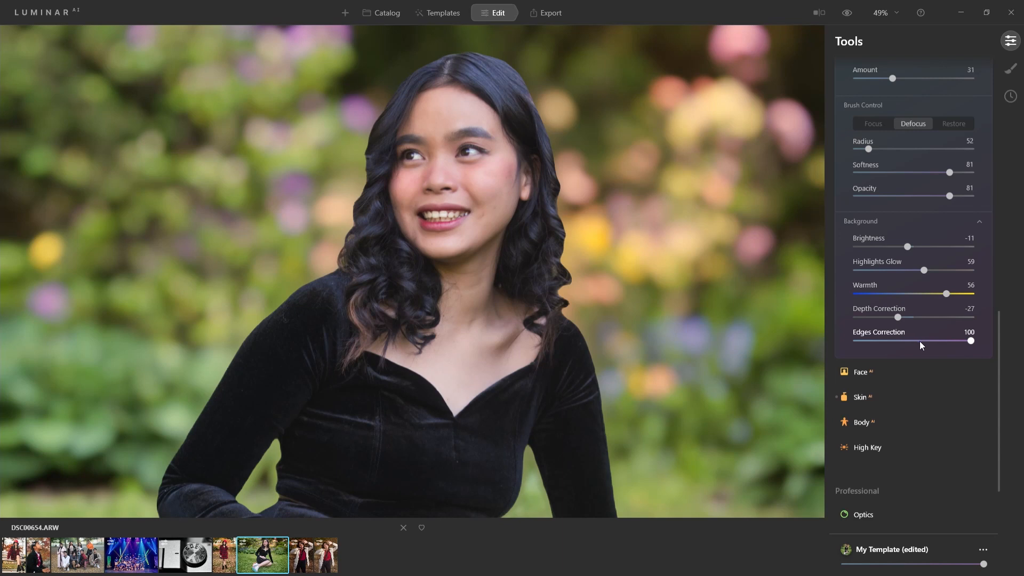
left_click_drag(970, 341, 917, 340)
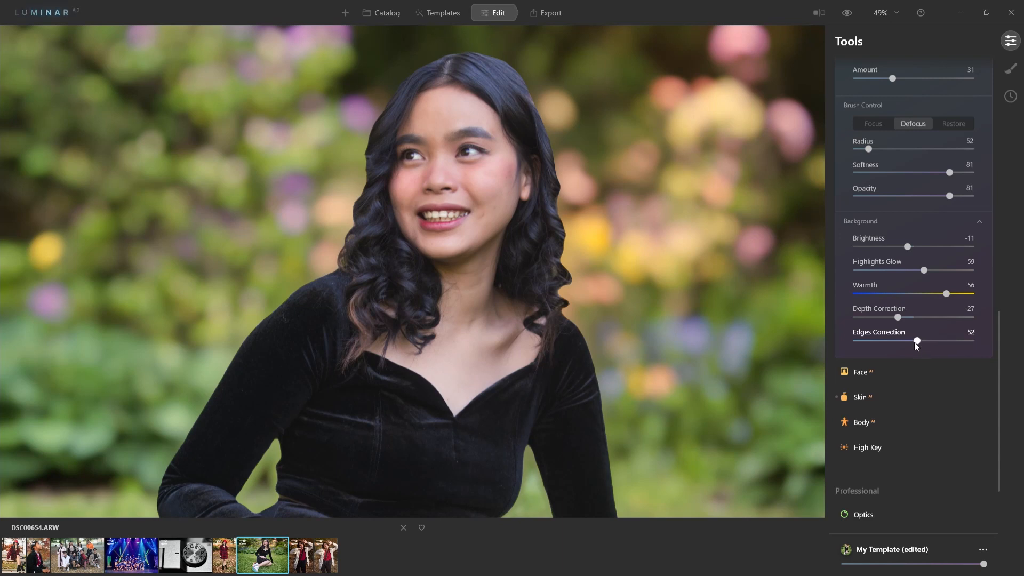
left_click_drag(915, 341, 871, 341)
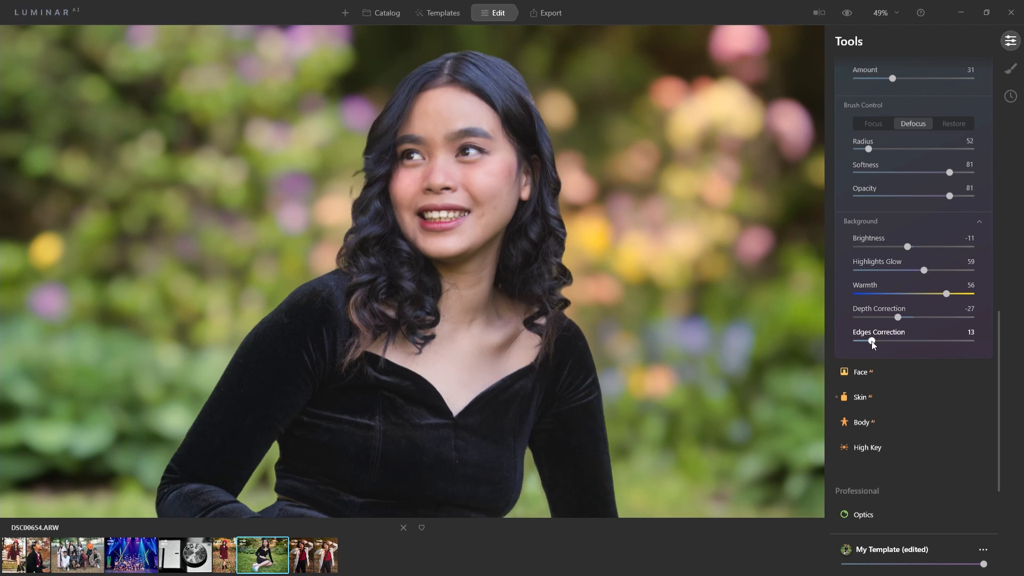
left_click_drag(871, 341, 878, 342)
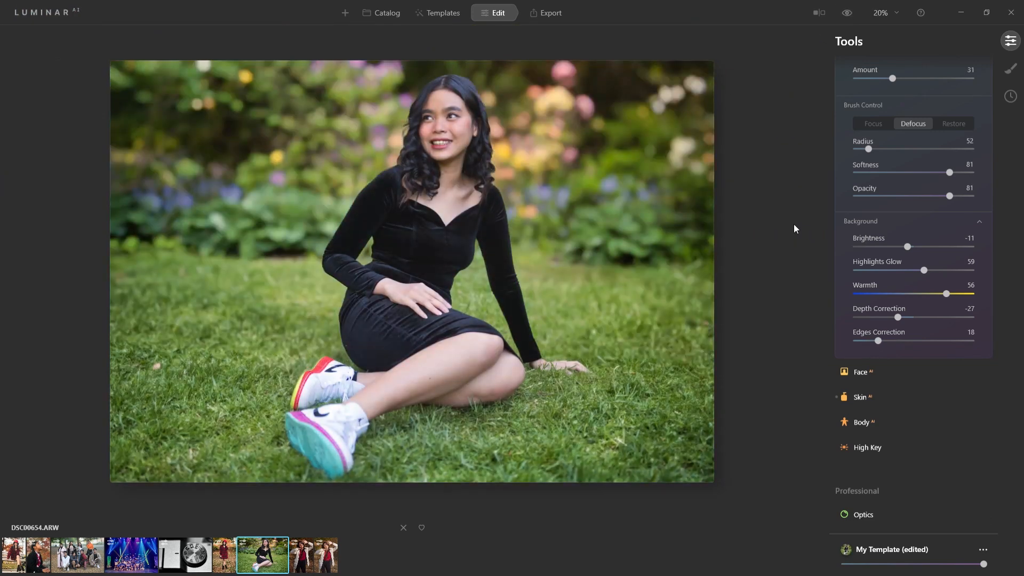
- Switch to the autumn red-hat portrait and zoom and pan to inspect the subject and plaid dress
left_click(846, 13)
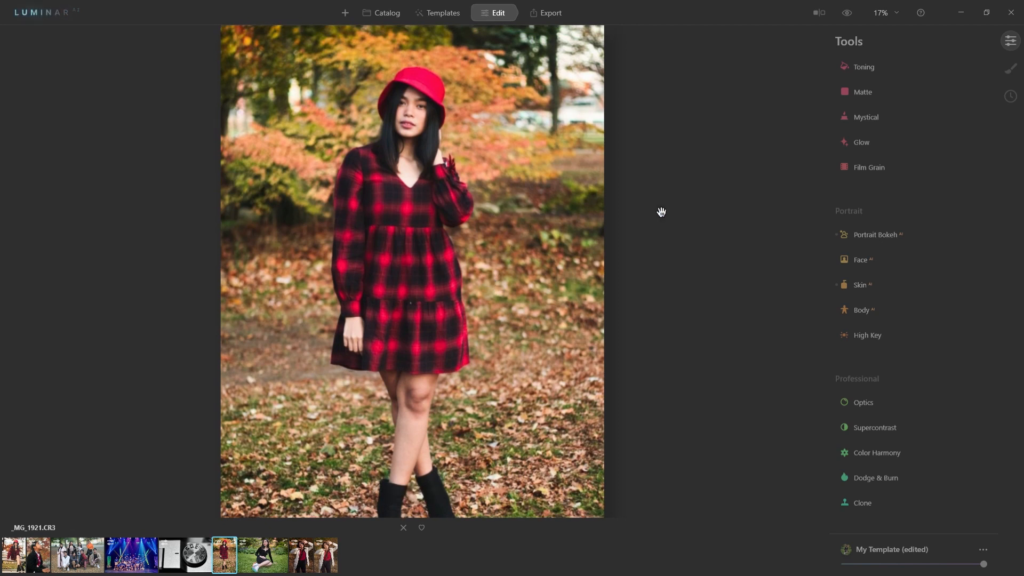
left_click(875, 234)
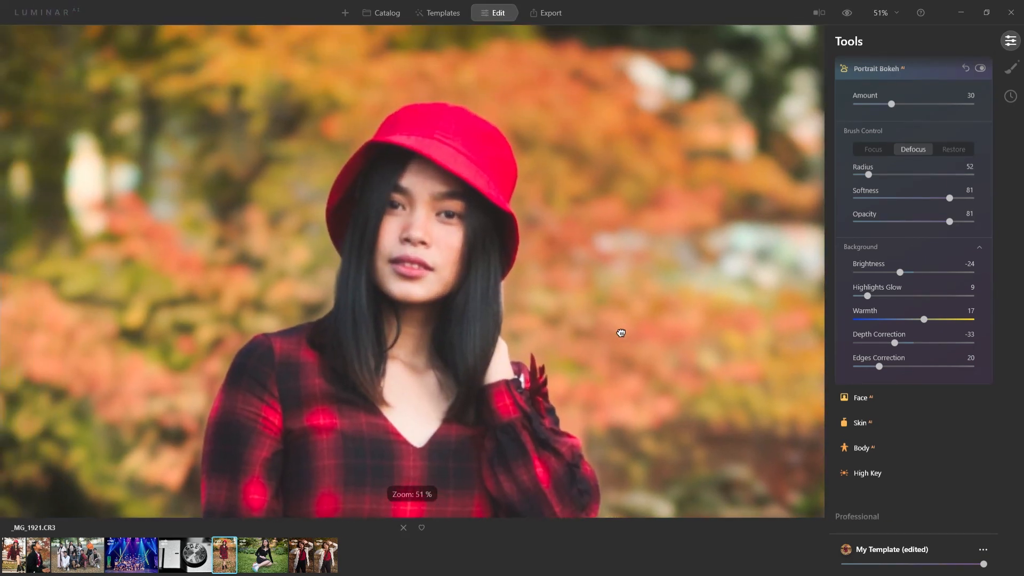
left_click_drag(621, 333, 528, 250)
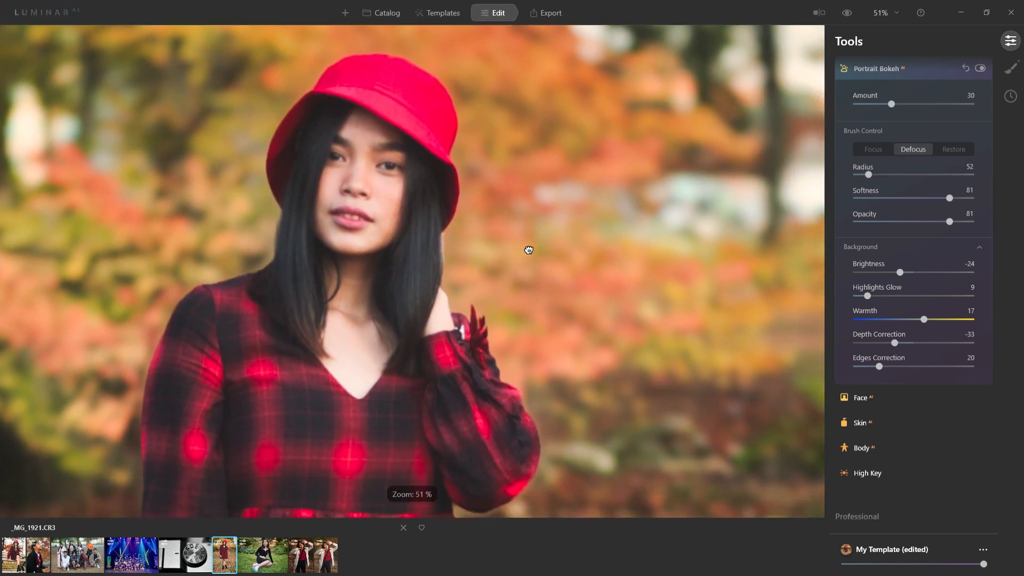
scroll("down", 3)
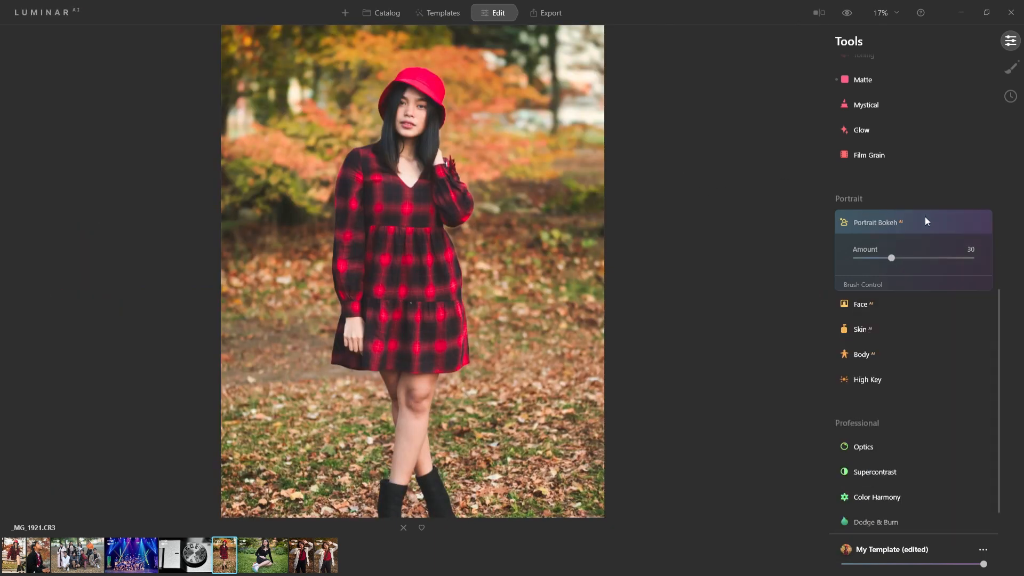
left_click(878, 222)
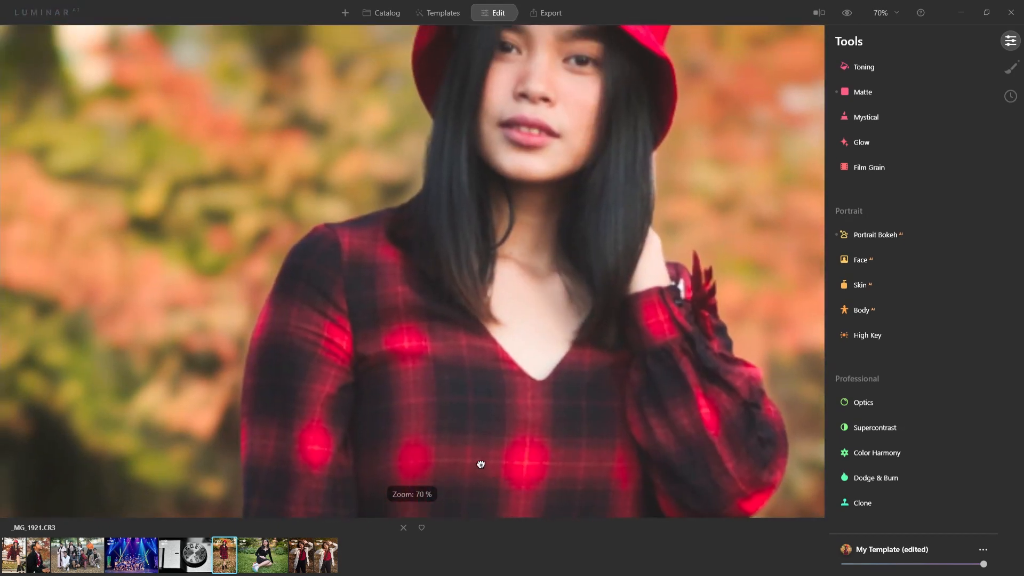
left_click_drag(480, 465, 386, 228)
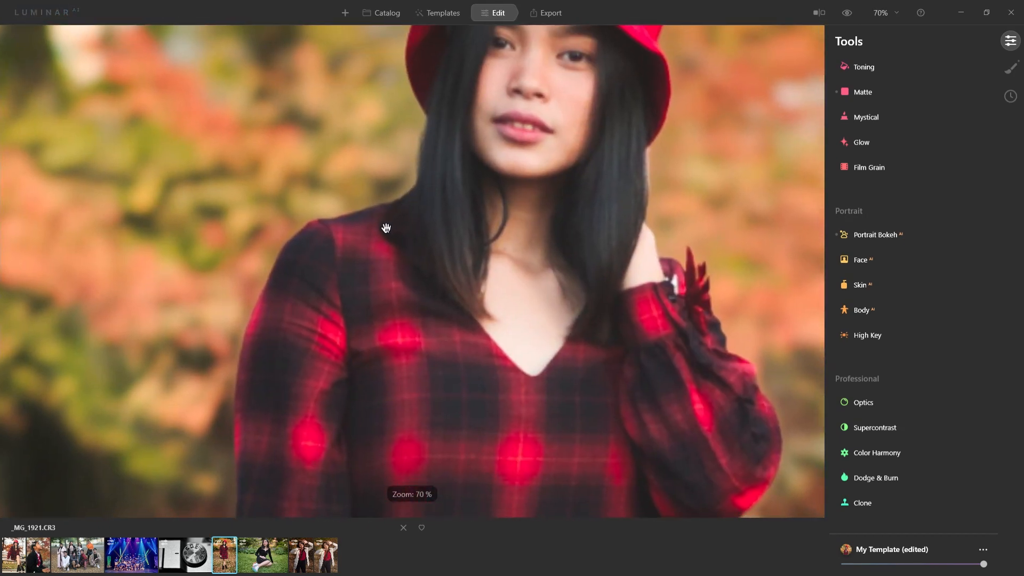
- Expand Portrait Bokeh and reduce its Amount from 30 to 18
left_click(878, 235)
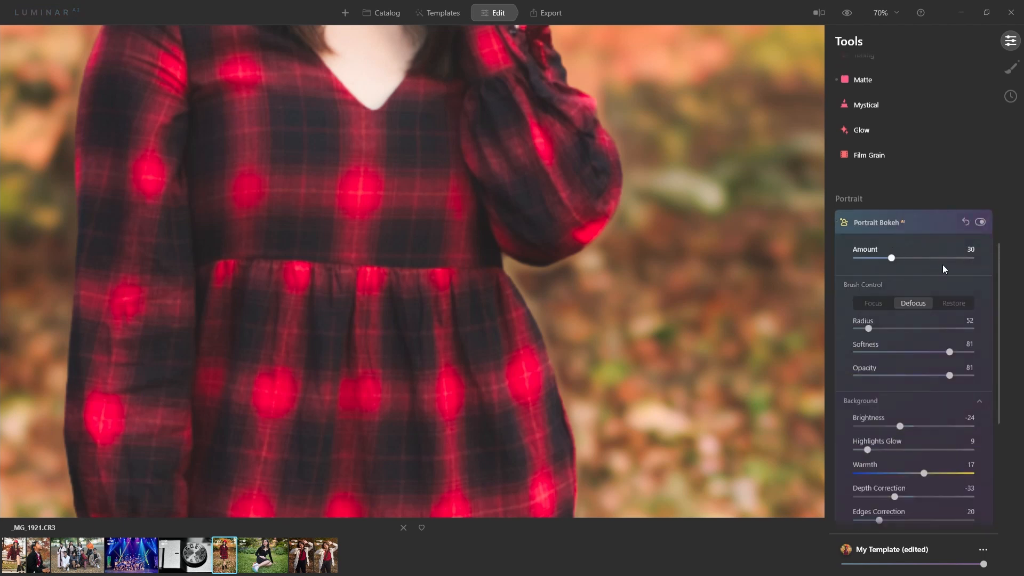
scroll("down", 3)
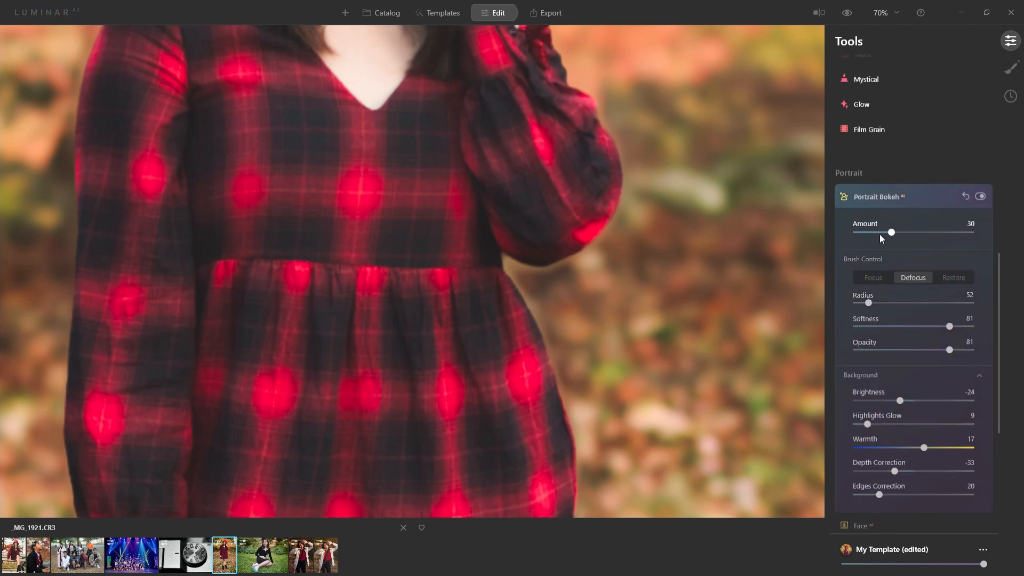
left_click_drag(892, 232, 878, 232)
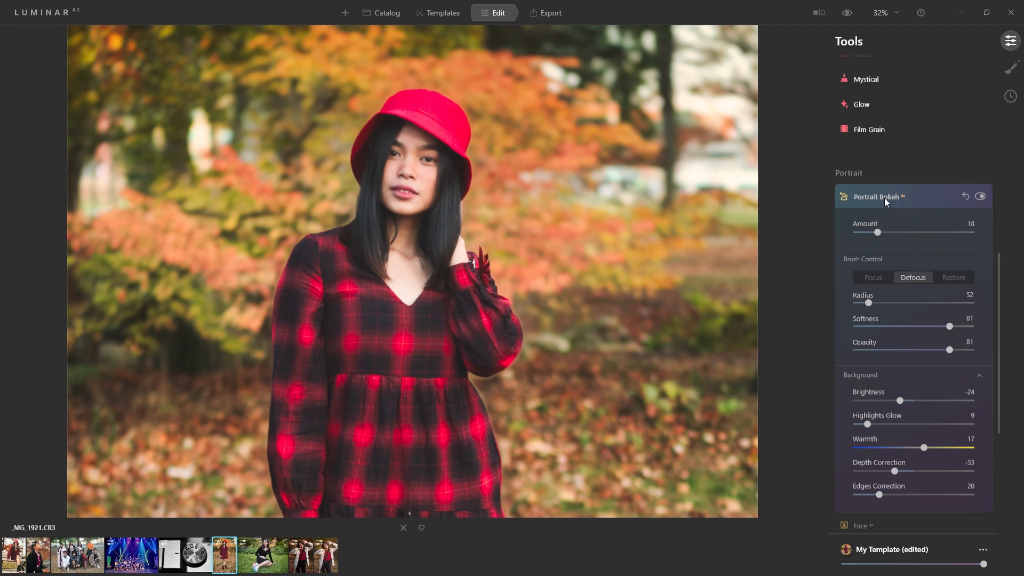
- Switch to the hands-framing portrait and toggle Portrait Bokeh off and on to compare
left_click(325, 556)
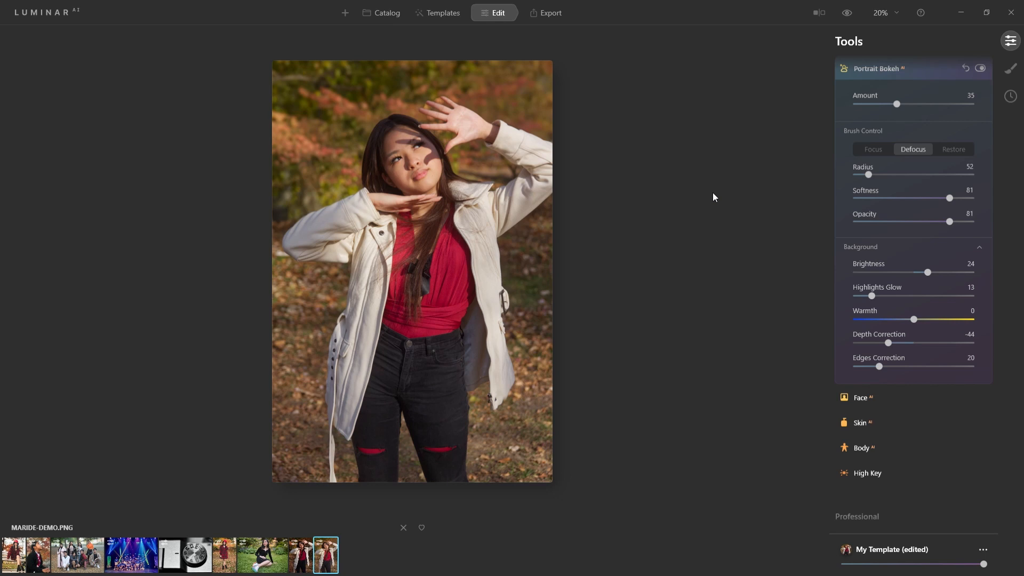
mouse_move(755, 174)
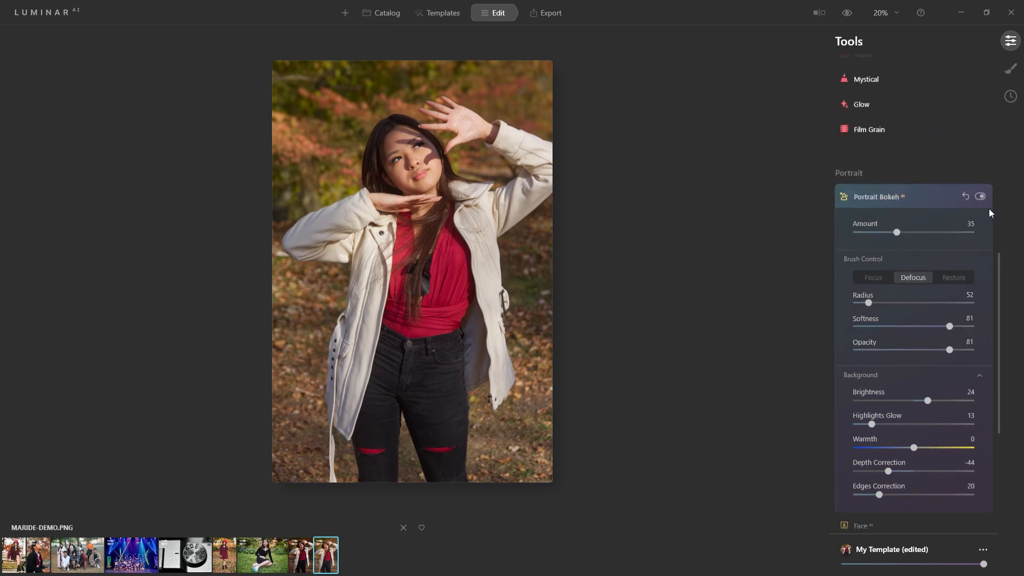
left_click(979, 196)
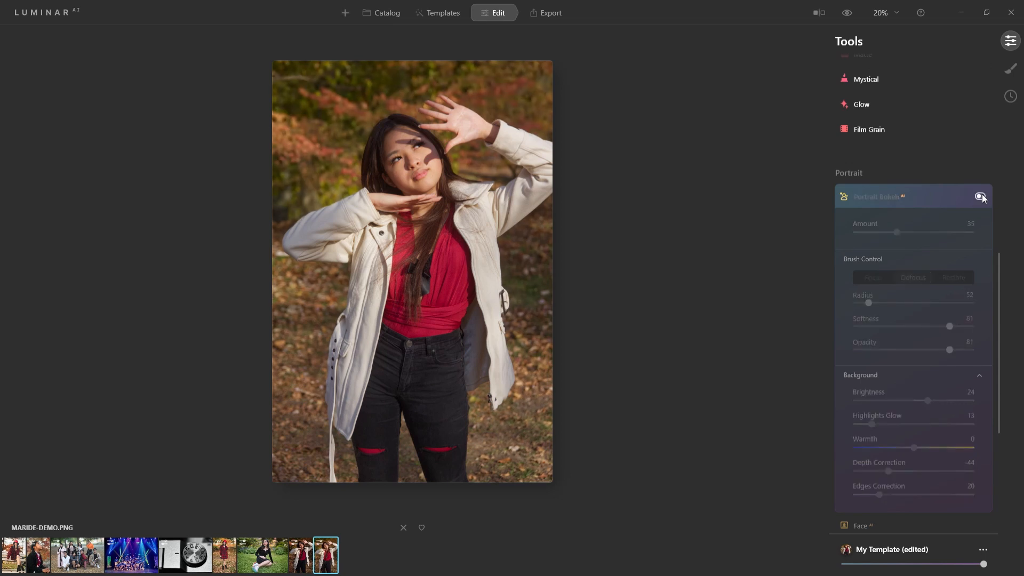
left_click(982, 196)
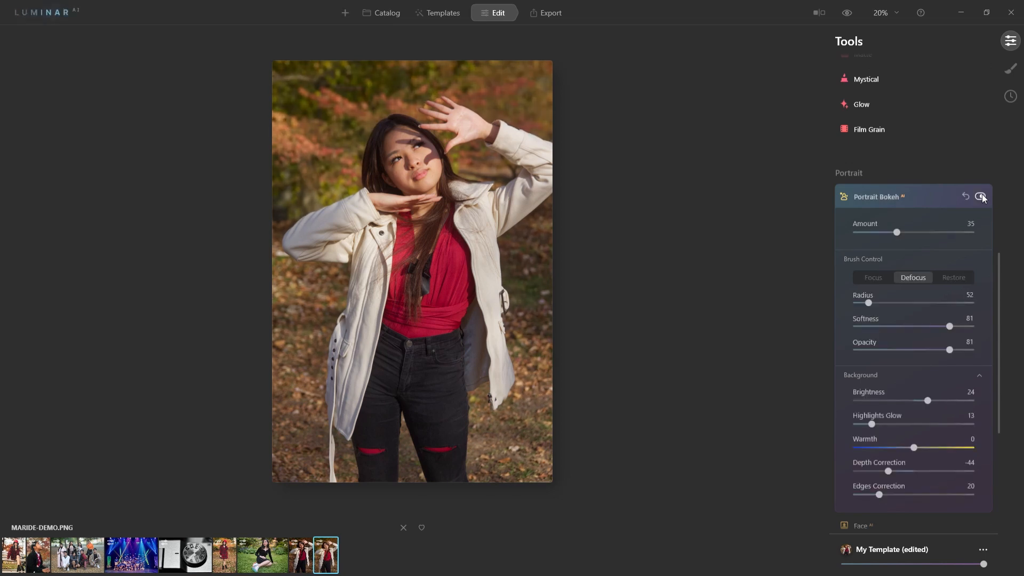
left_click(981, 197)
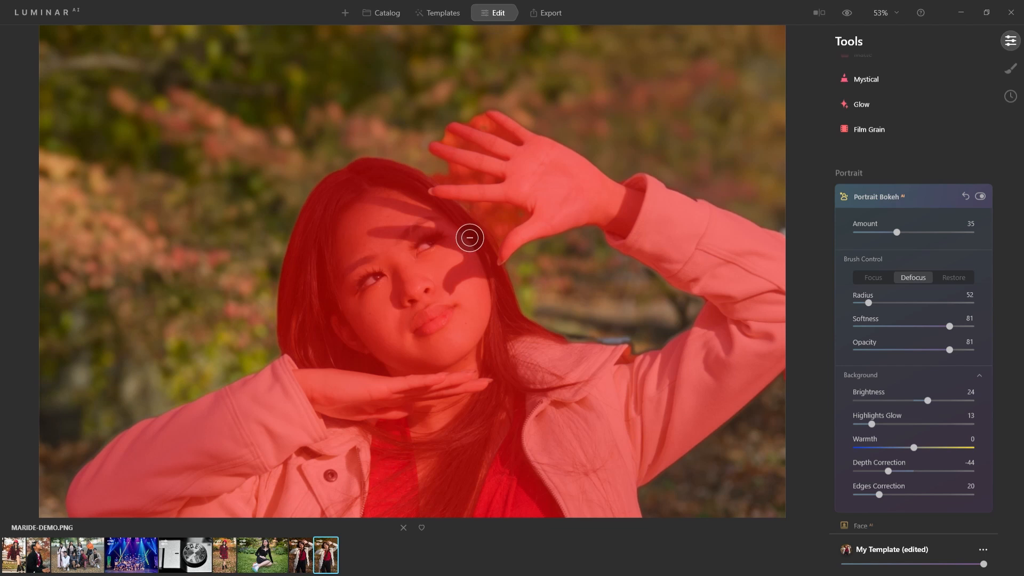
mouse_move(501, 250)
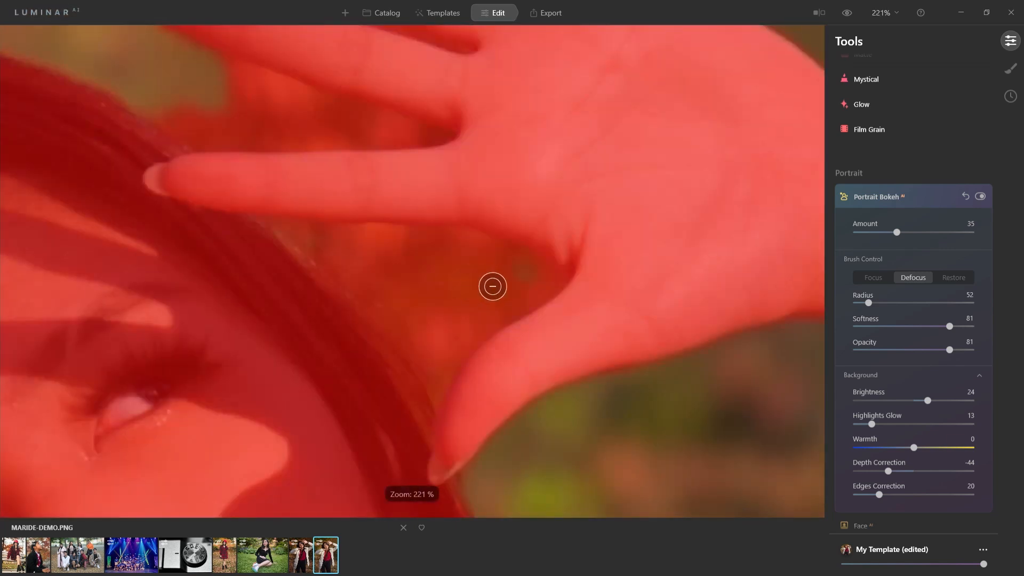
- Defocus-brush the mask off the background between the fingers and near the fingertips, adjusting Radius
left_click_drag(492, 285, 470, 319)
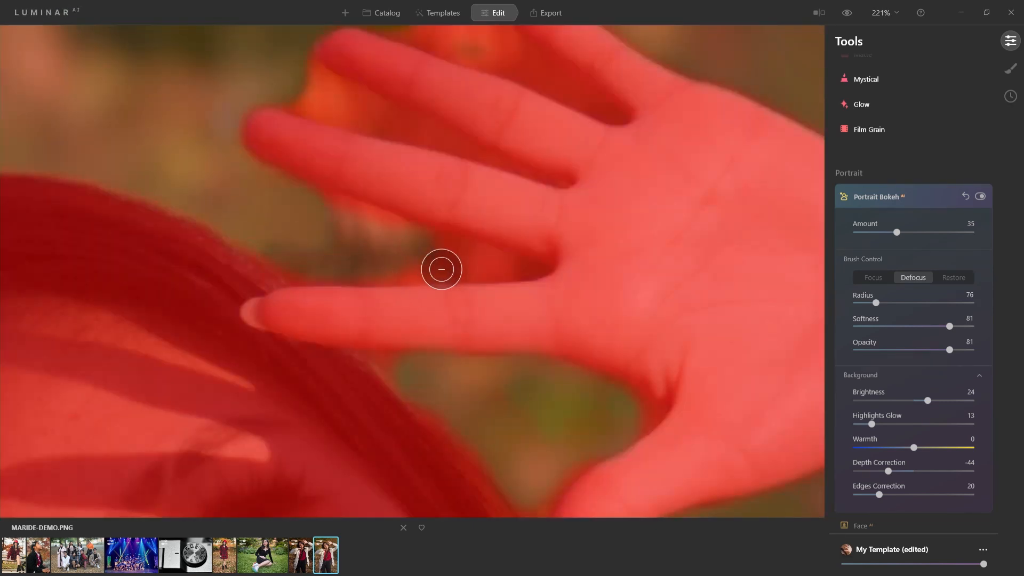
left_click_drag(881, 302, 868, 302)
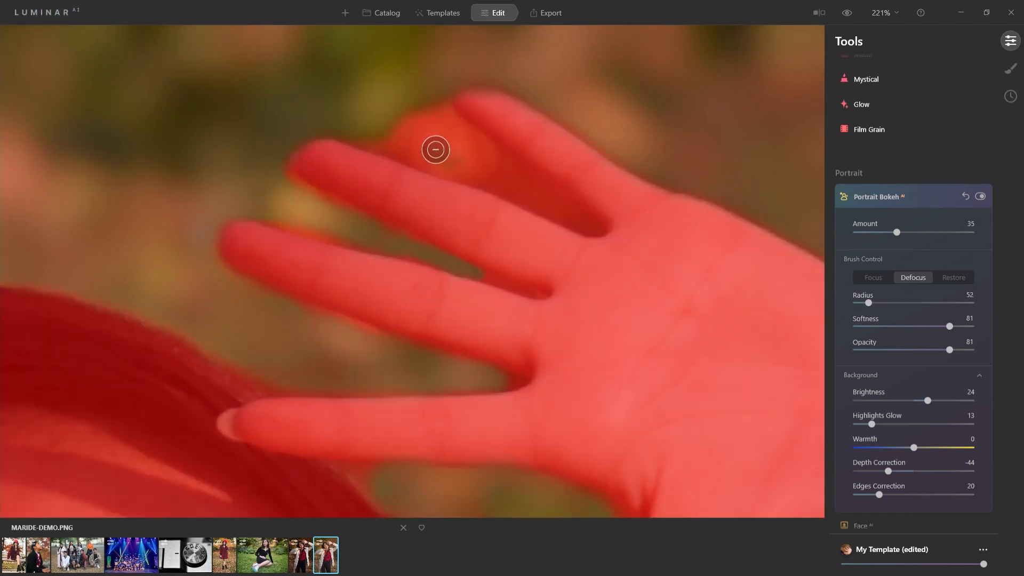
left_click_drag(435, 149, 593, 235)
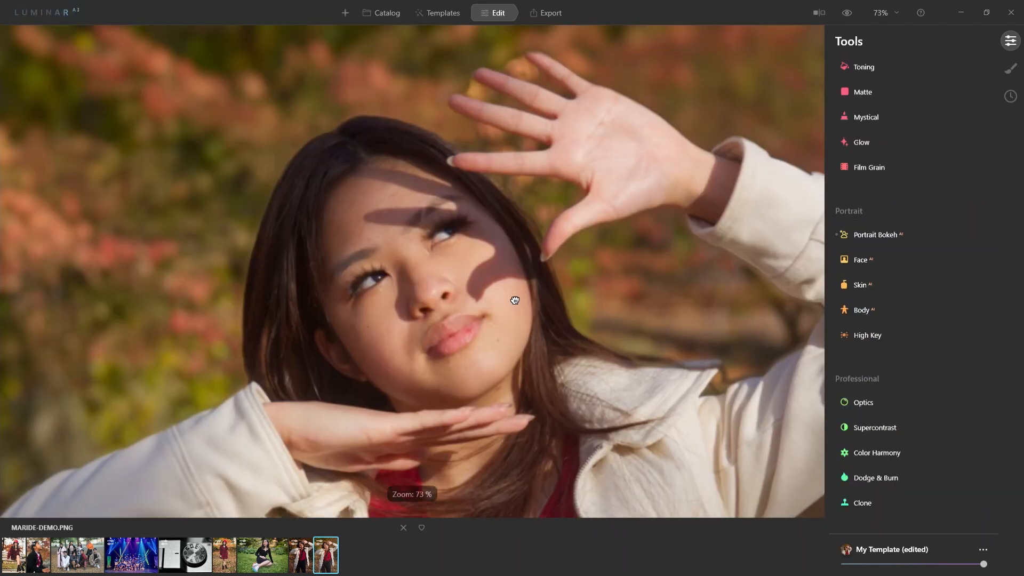
- Zoom out to the whole subject and show the photo without any edits
scroll("down", 3)
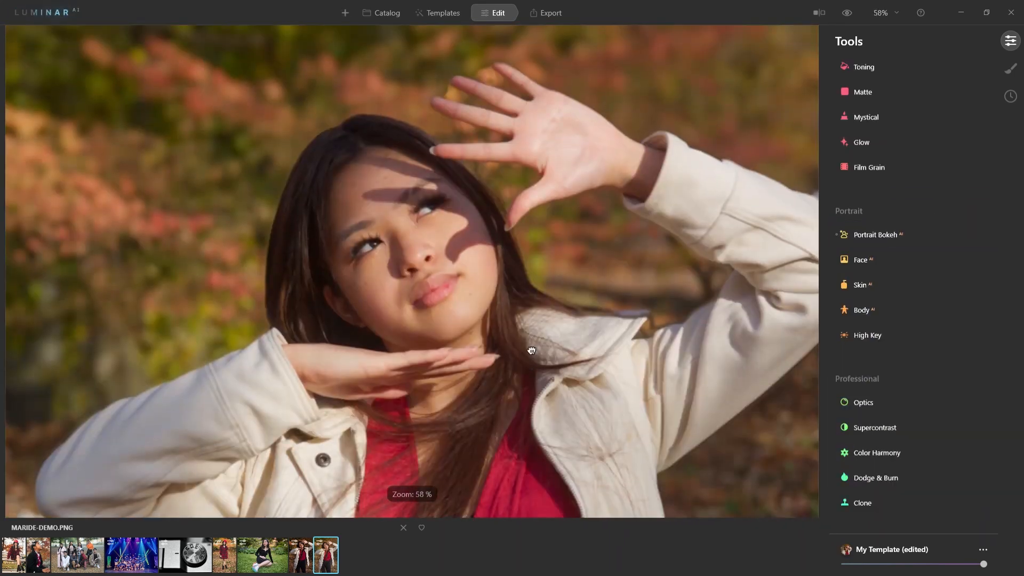
left_click_drag(531, 350, 672, 207)
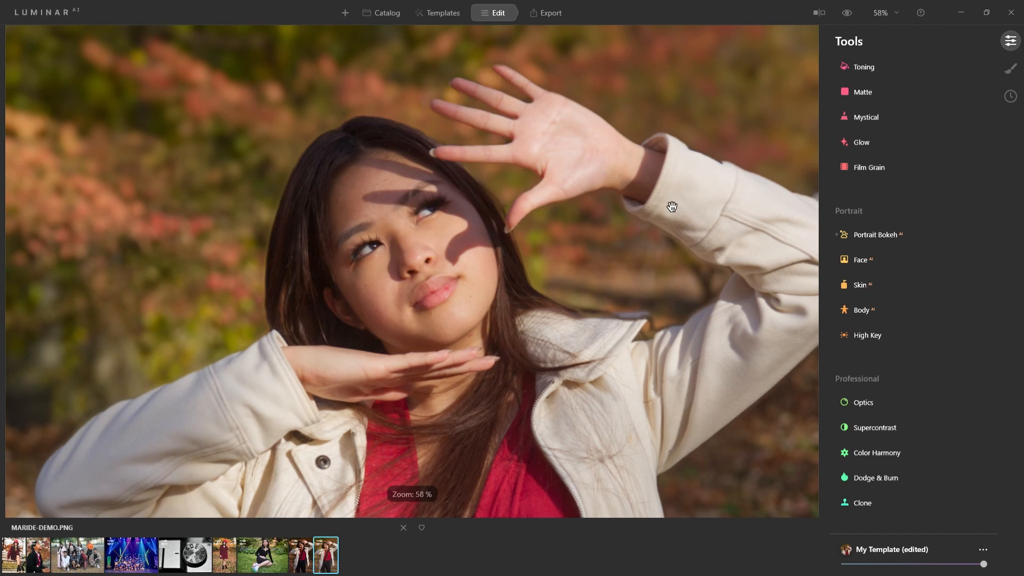
left_click(846, 13)
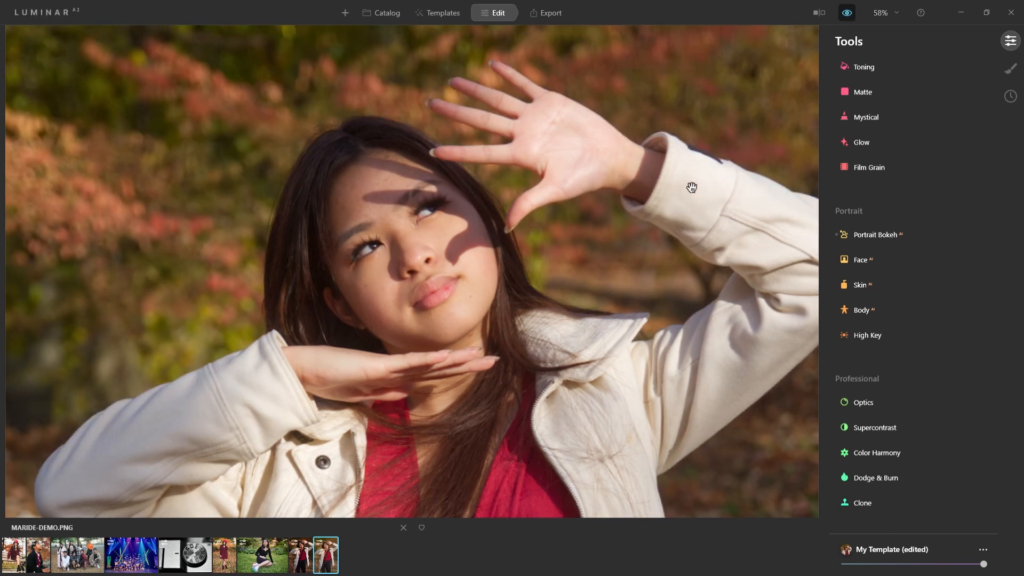